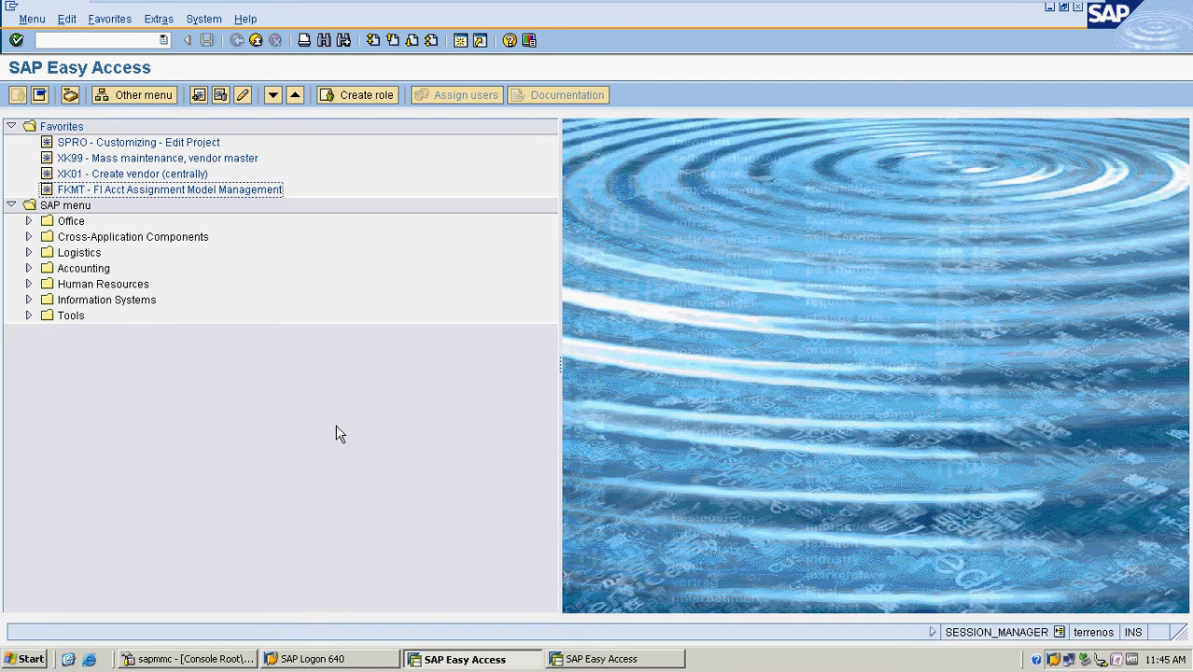
mouse_move(327, 435)
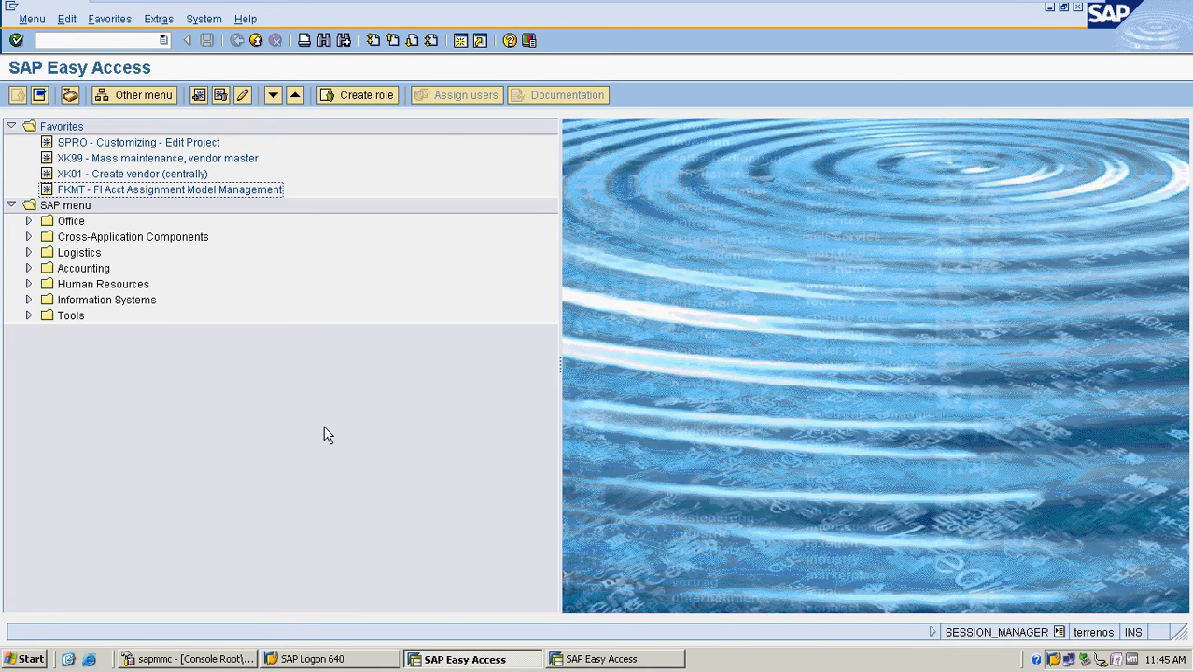
mouse_move(328, 440)
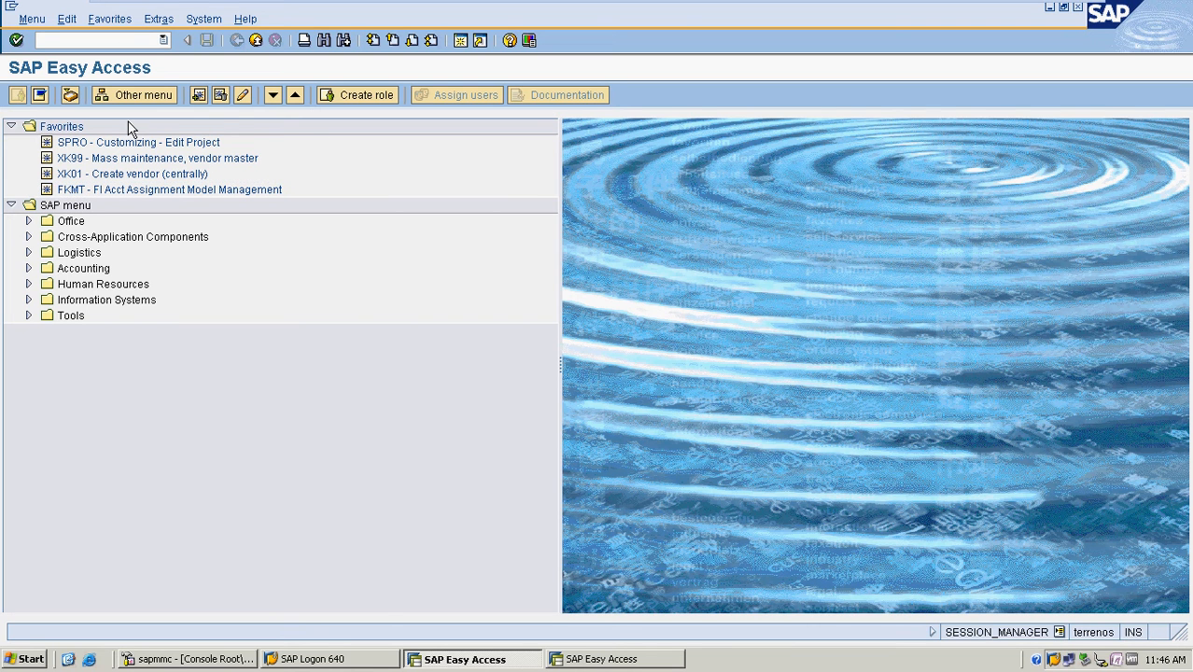
- Start tax code maintenance (FTXP) for country India
text(FTXP)
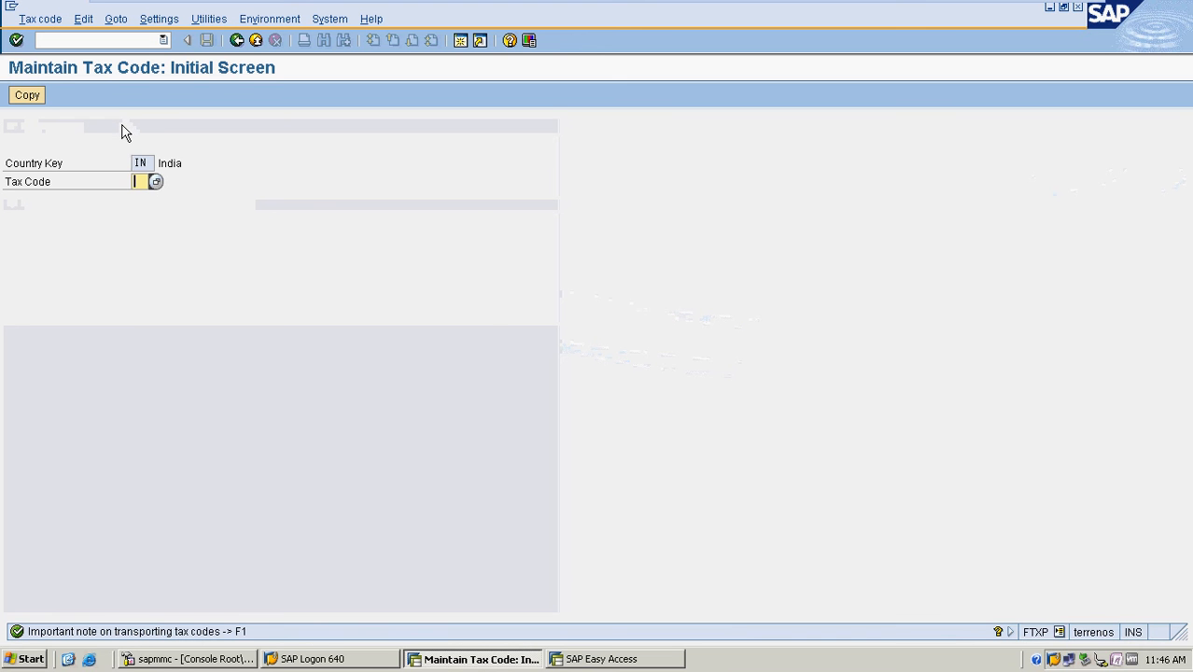
- Create and save tax code A0, 'OUTPUT ZERO TAX CODE', with 0% output tax
text(A0)
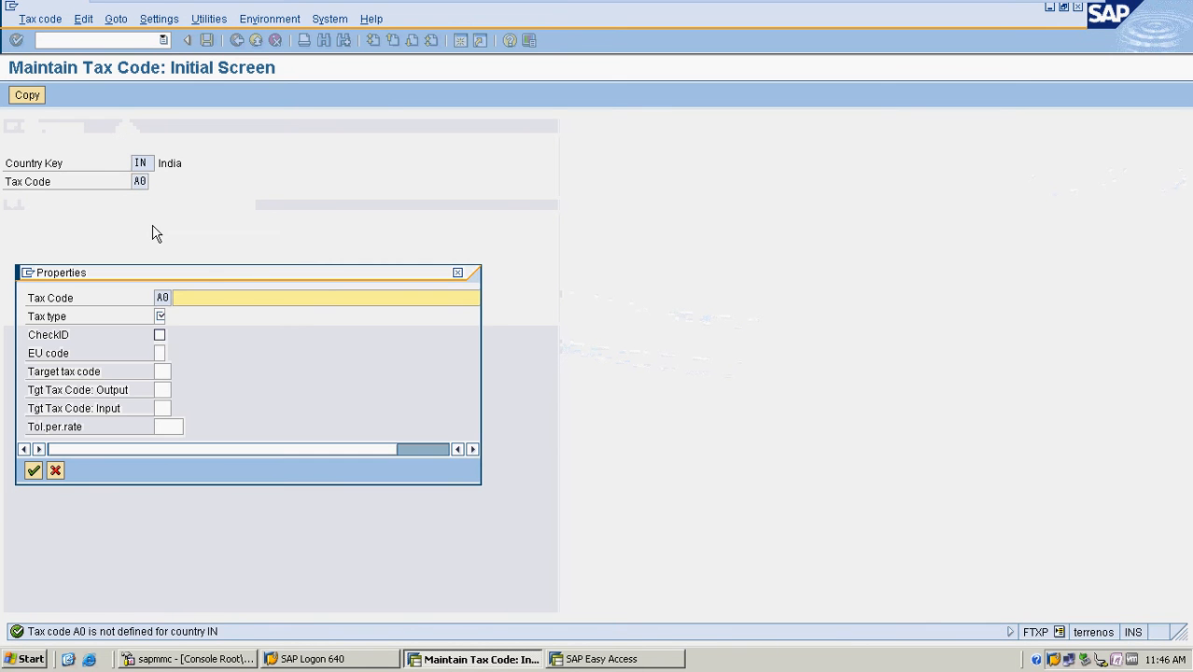
text(05)
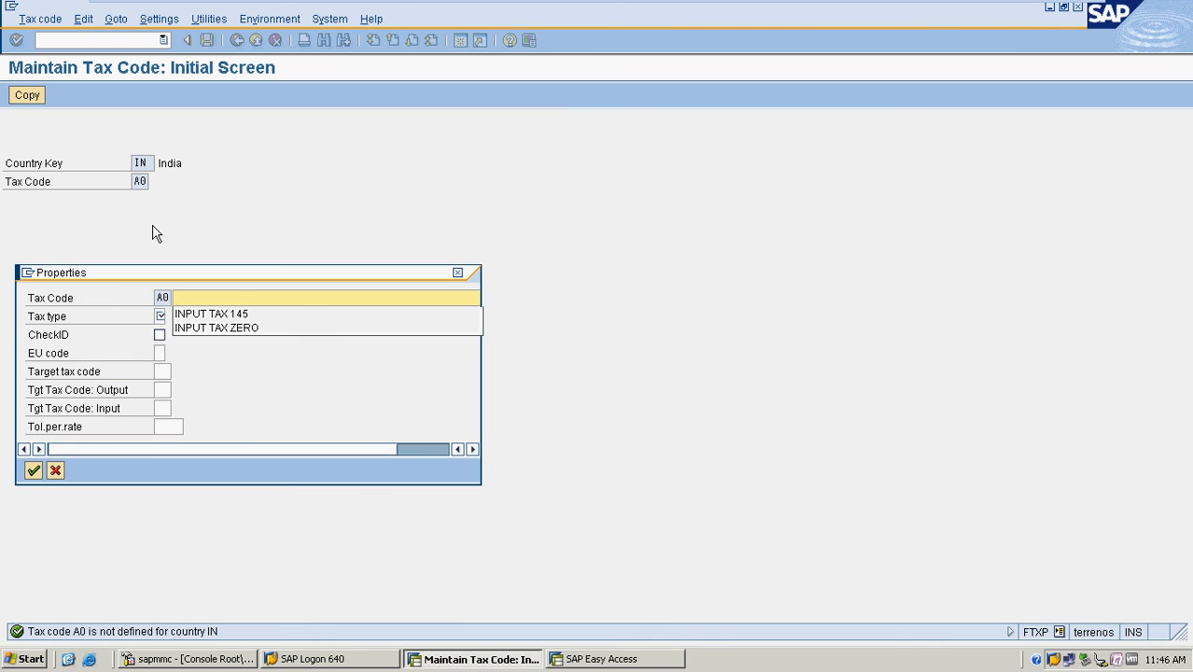
text(O)
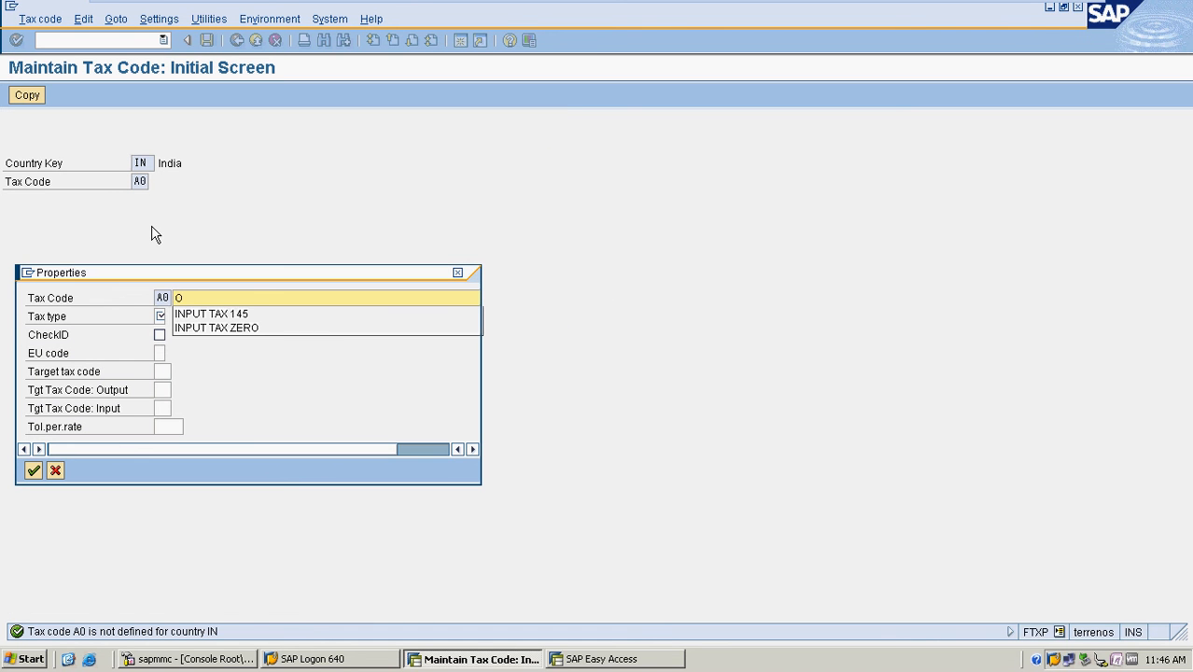
text(OUTPUT)
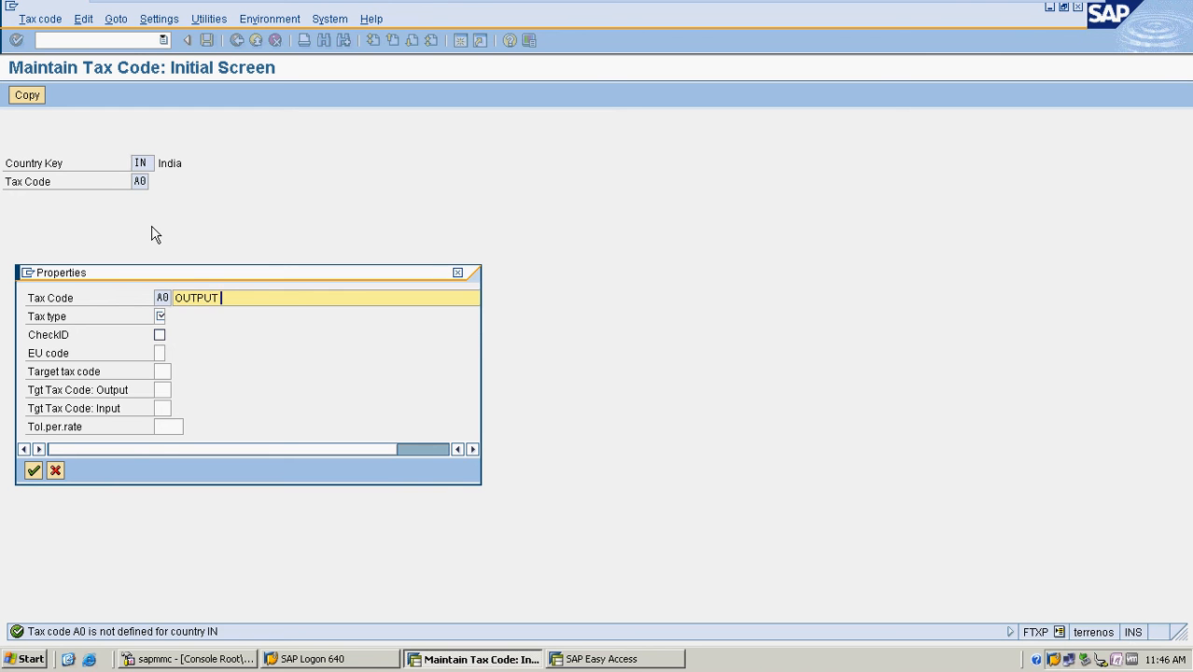
text(ZERO)
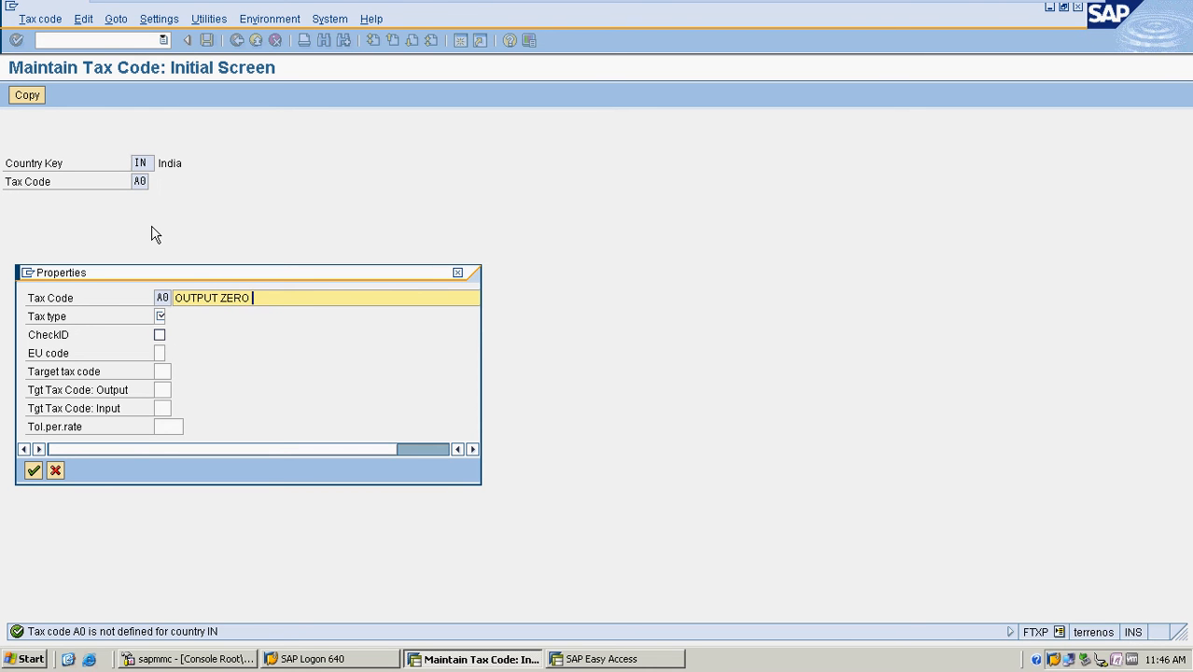
text(TAX CODE)
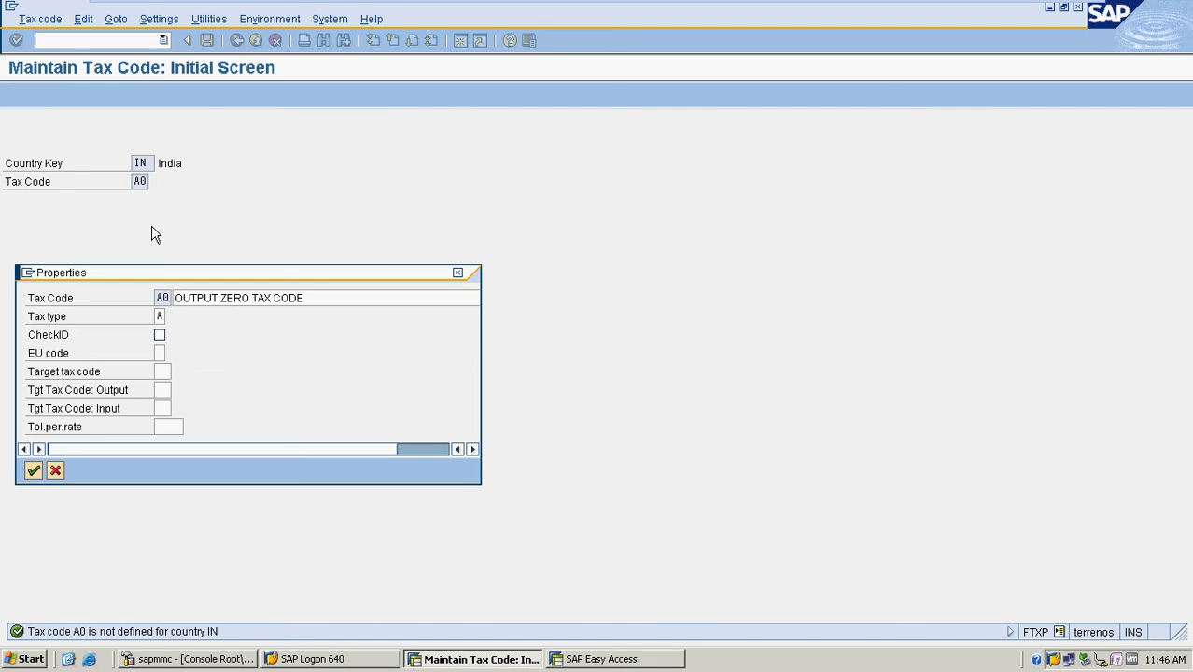
click(33, 470)
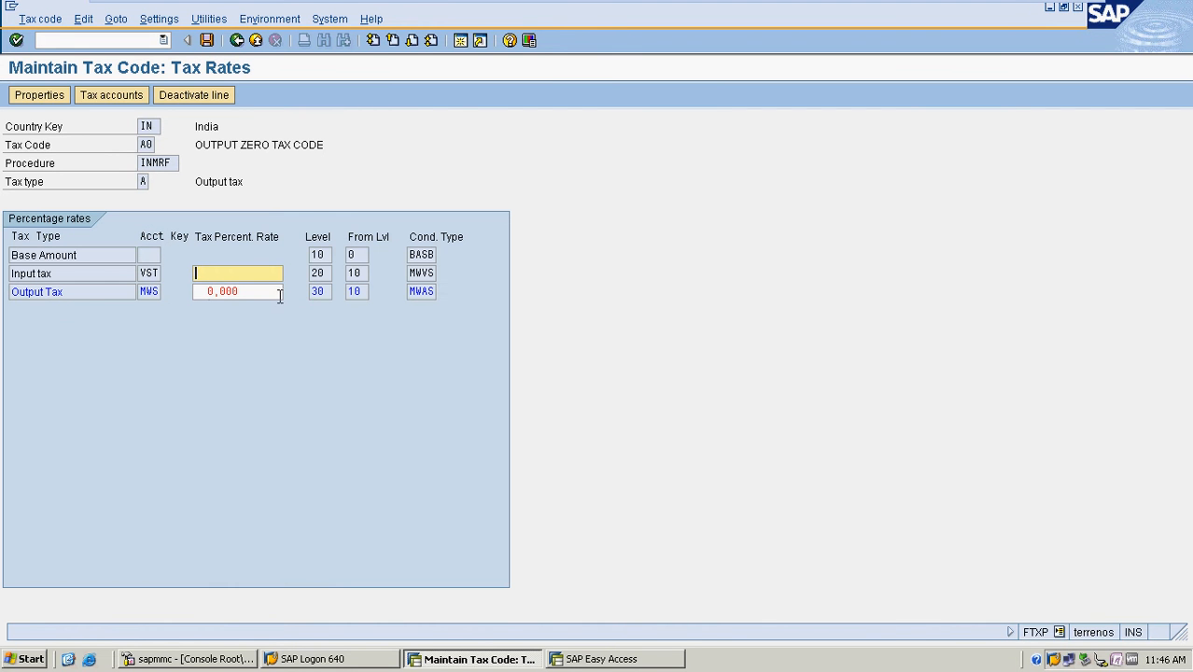
click(206, 40)
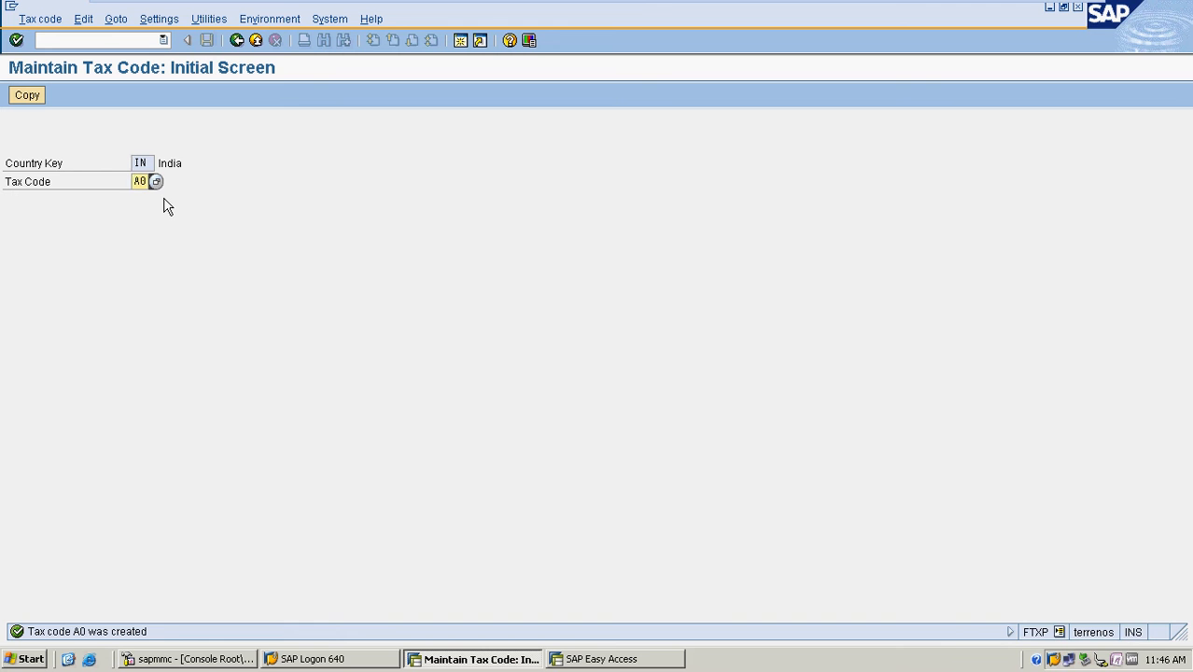
- Create and save tax code A1, '14 OUTPUT TAX', with a 14% output rate
text(M1)
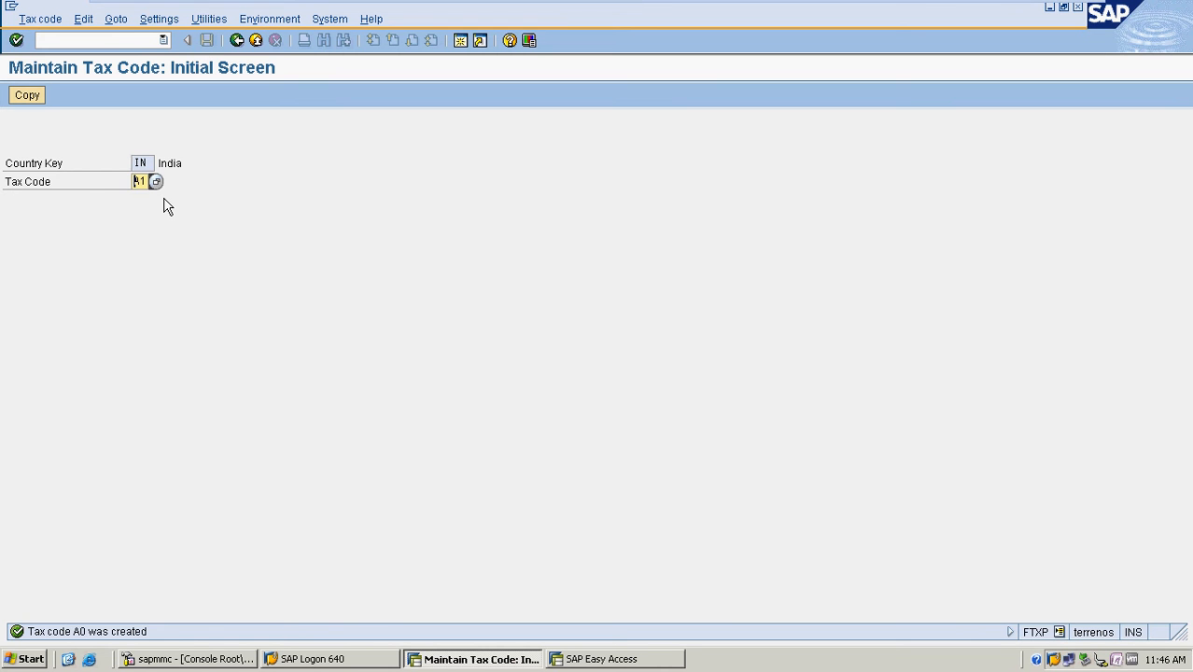
key(Enter)
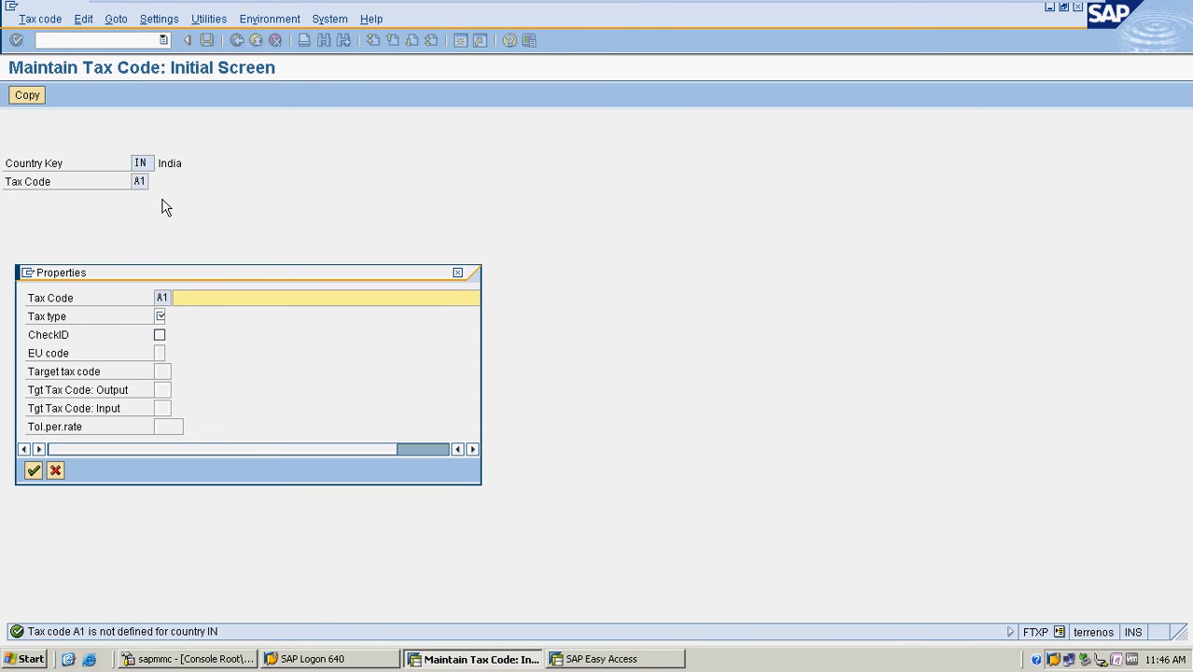
text(14)
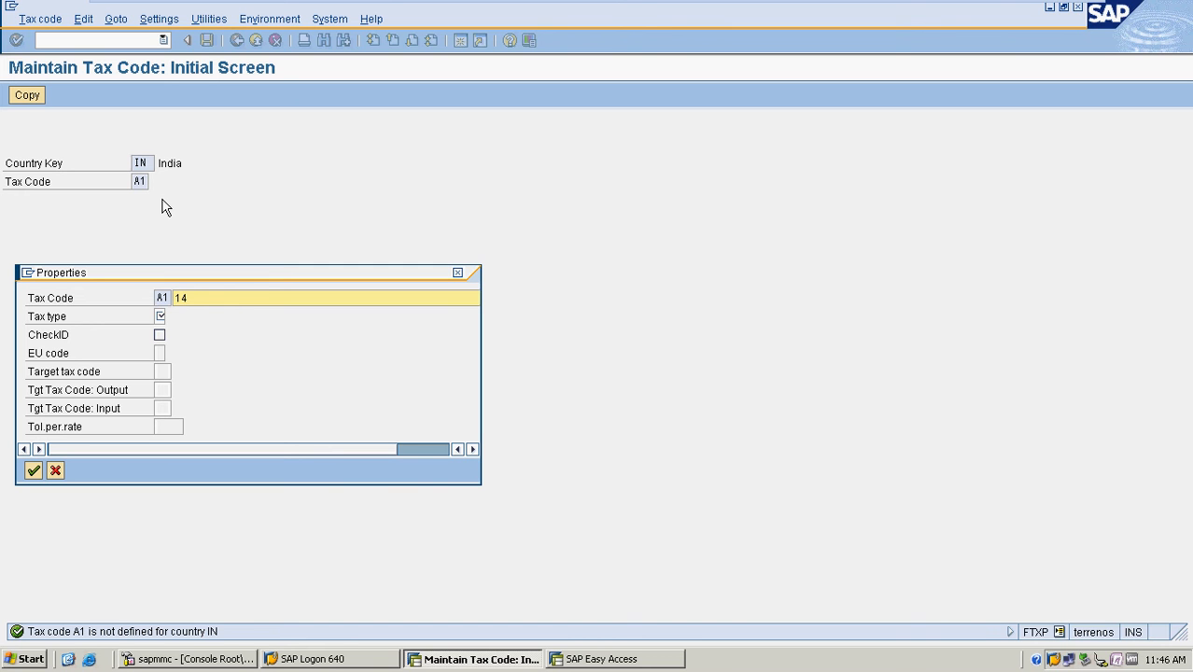
text(OUTPUT TAX)
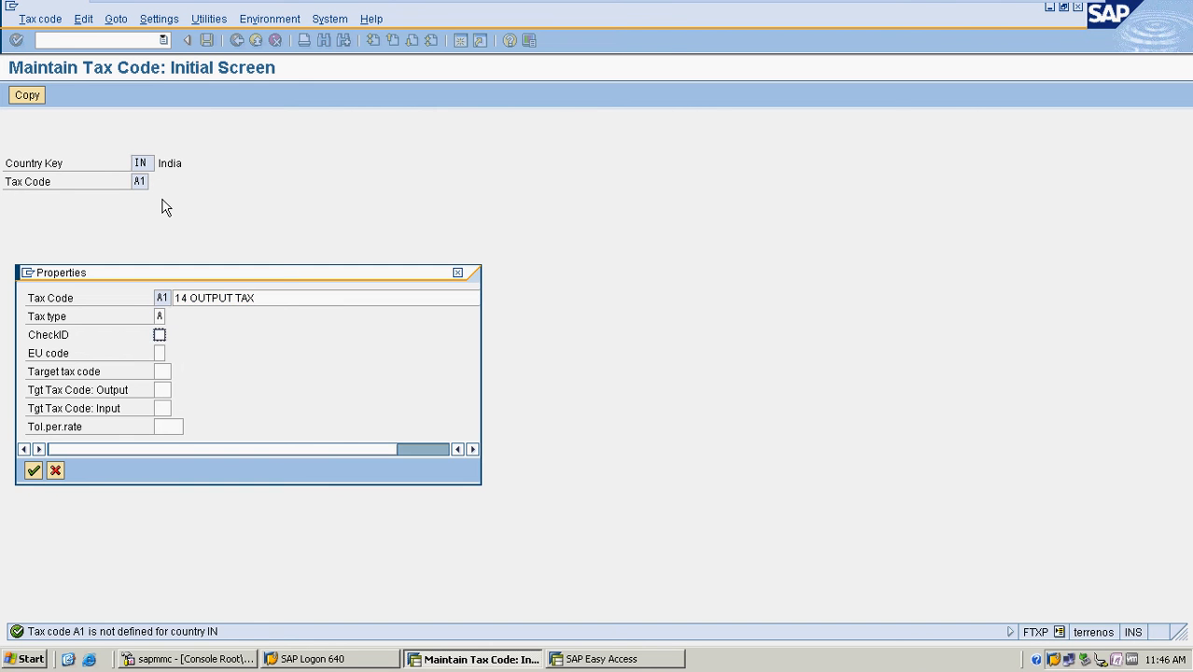
click(32, 470)
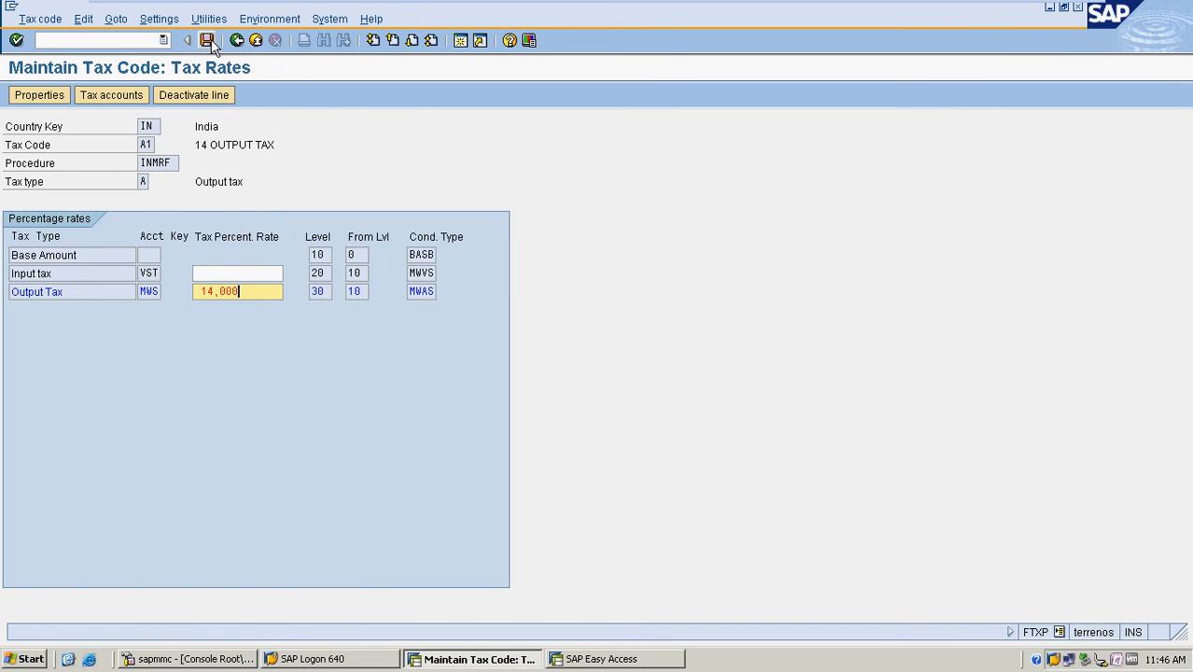
click(207, 40)
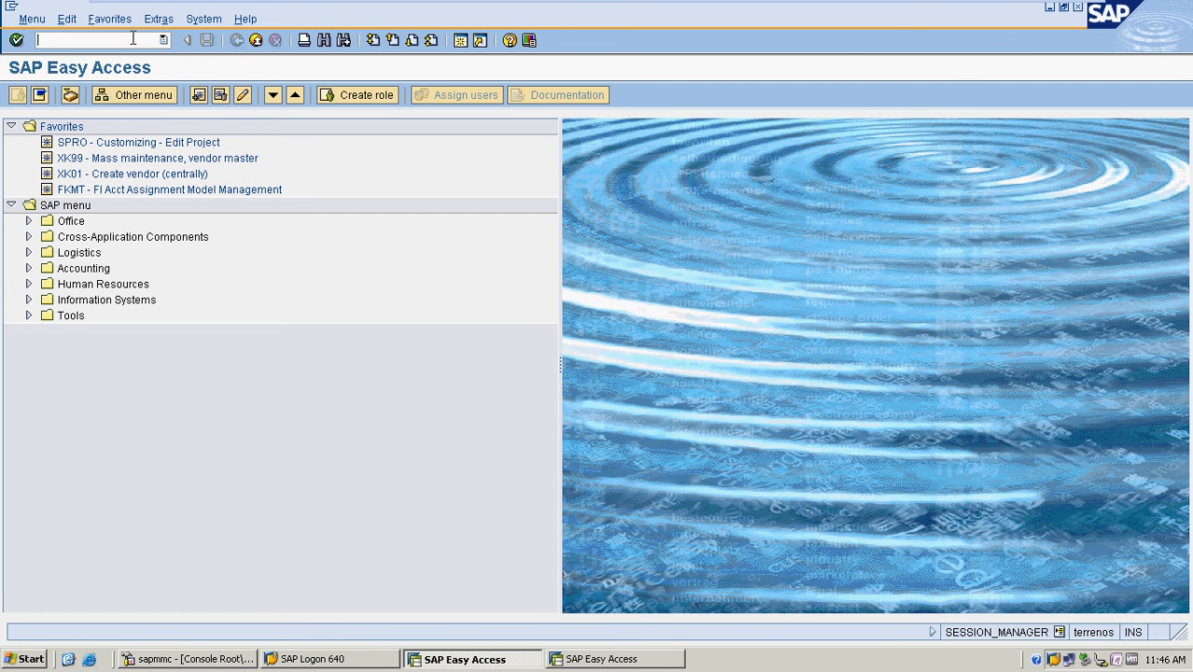
- In OB40, make MWS account determination for chart MRF depend on tax code
text(OB)
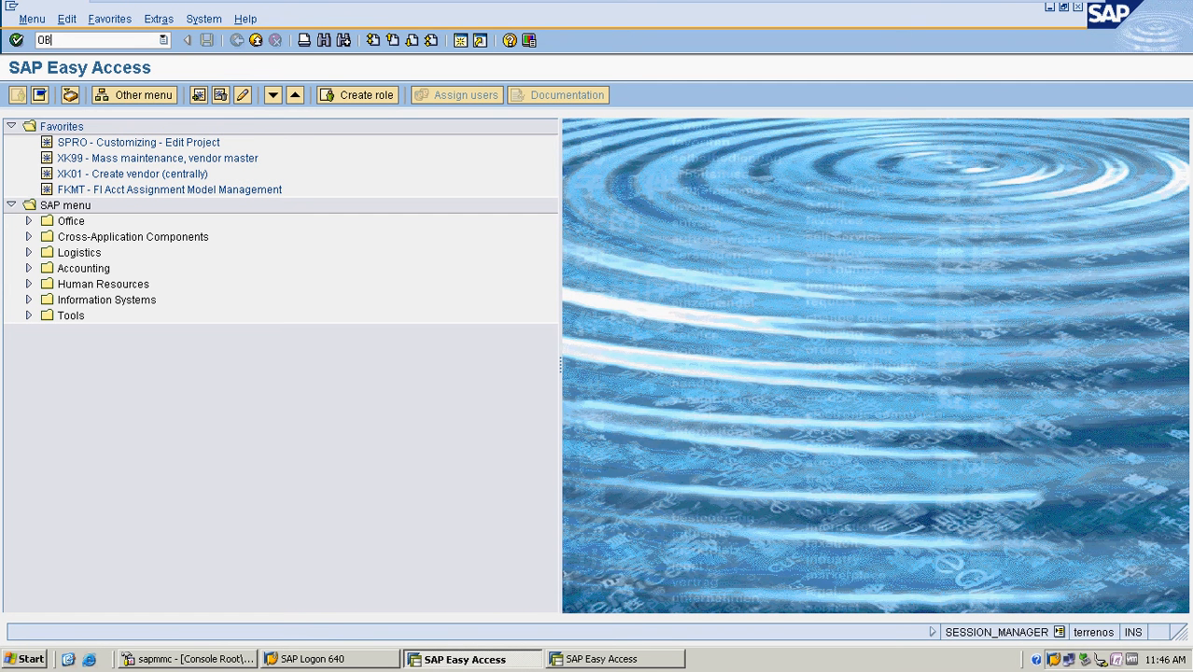
key(Enter)
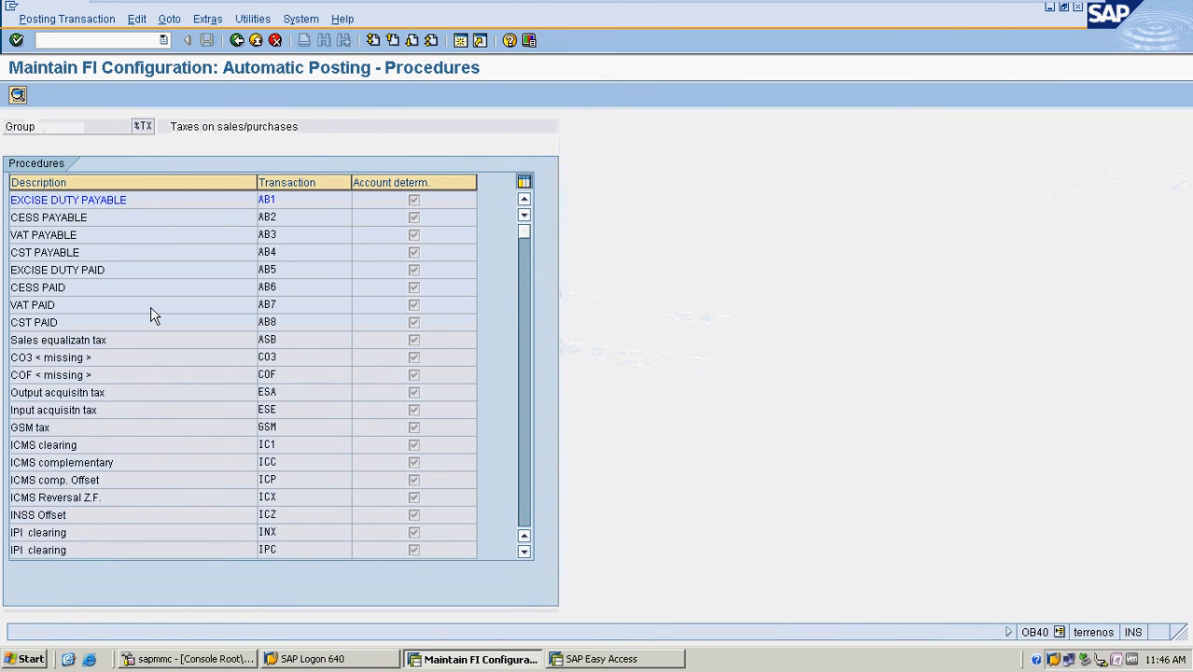
scroll(down, 3)
text(MR)
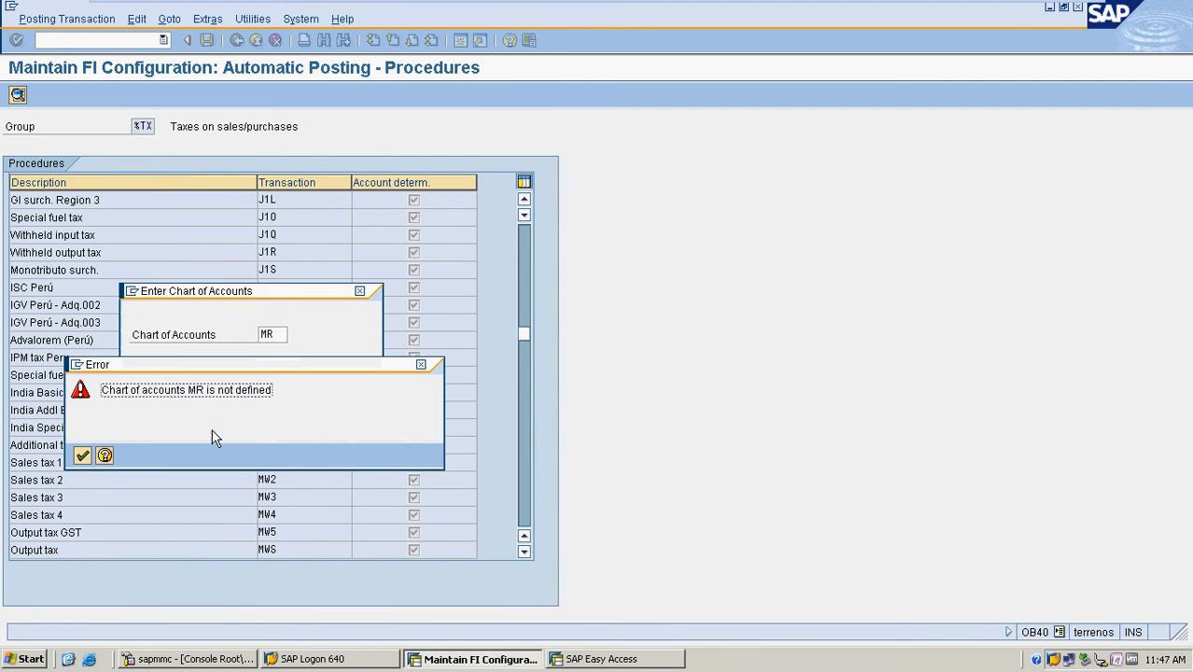
click(82, 455)
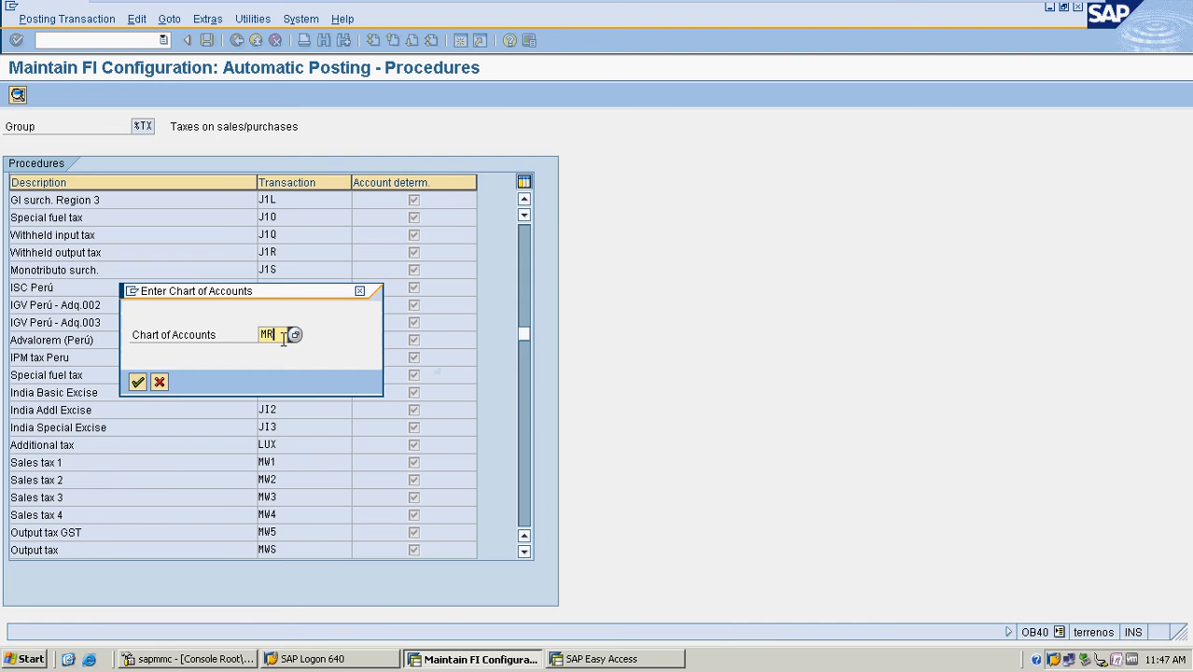
click(136, 382)
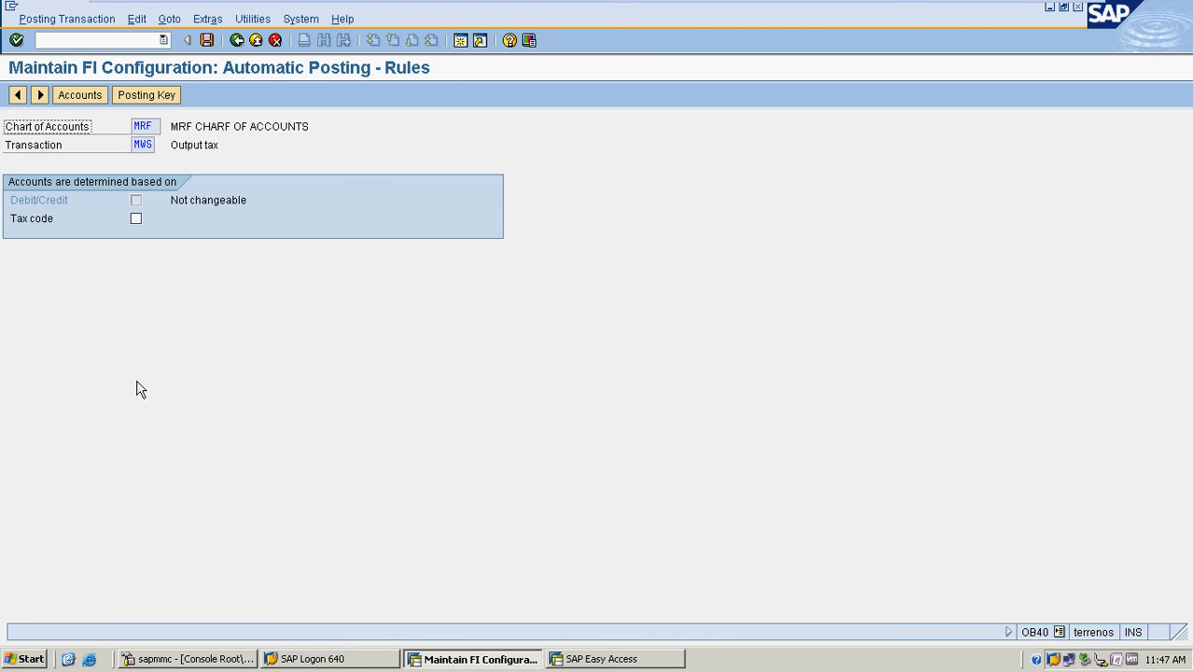
click(135, 217)
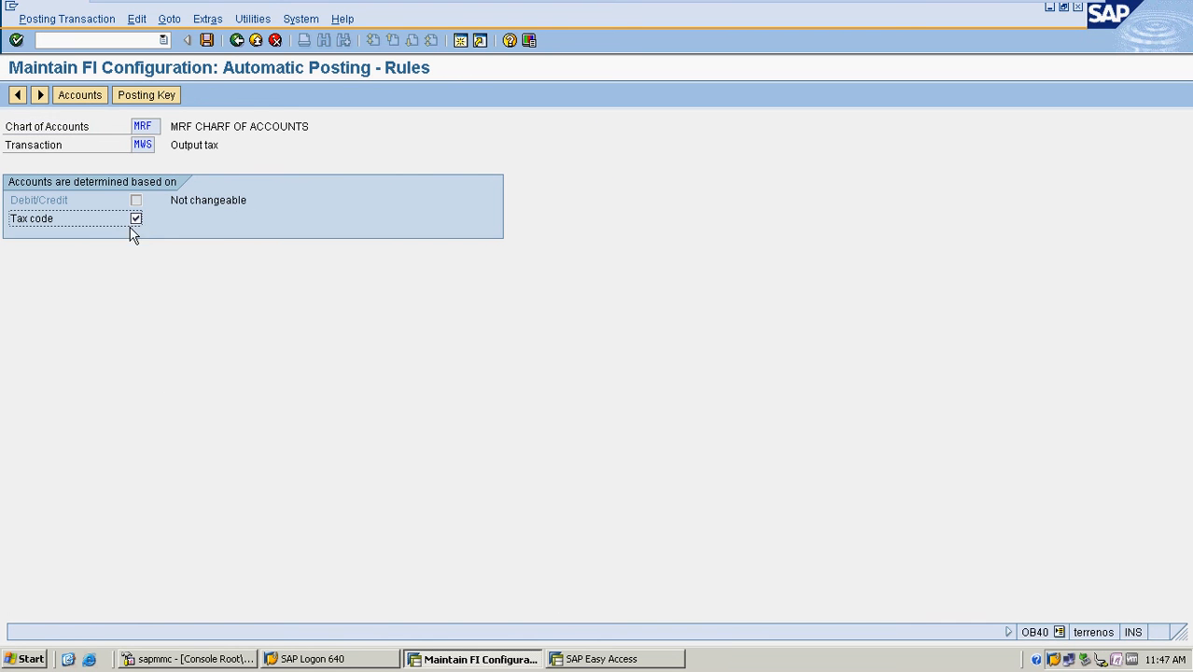
click(79, 95)
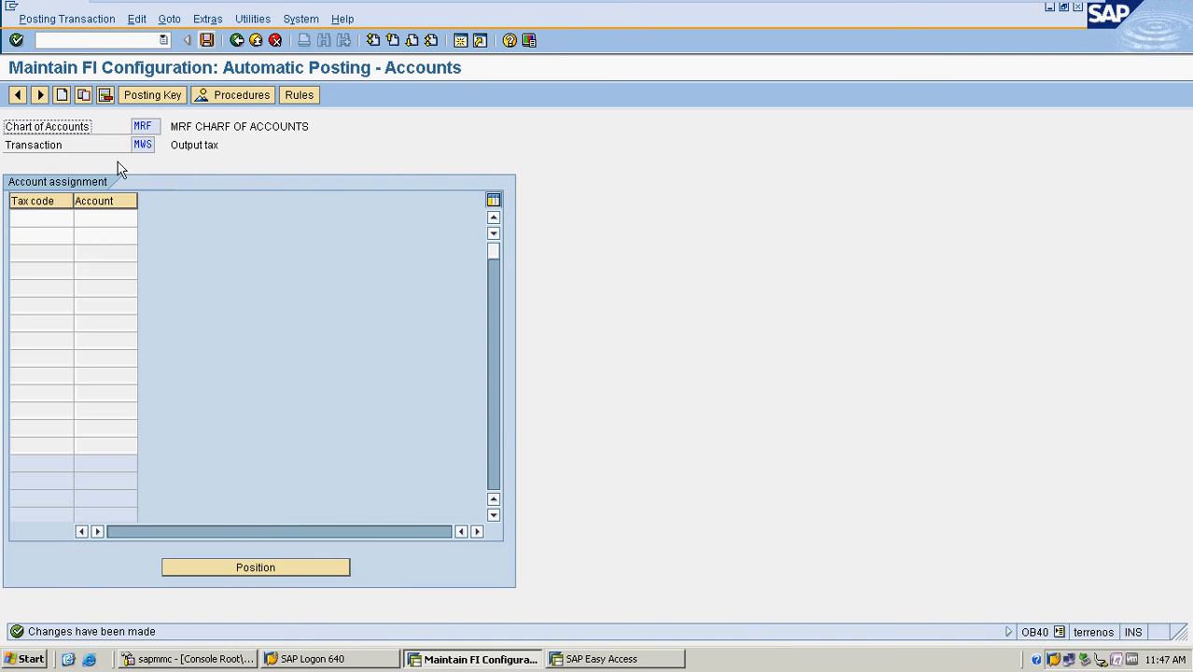
- Assign tax code A0 to G/L account 400001 and add A1 with an account search
text(A)
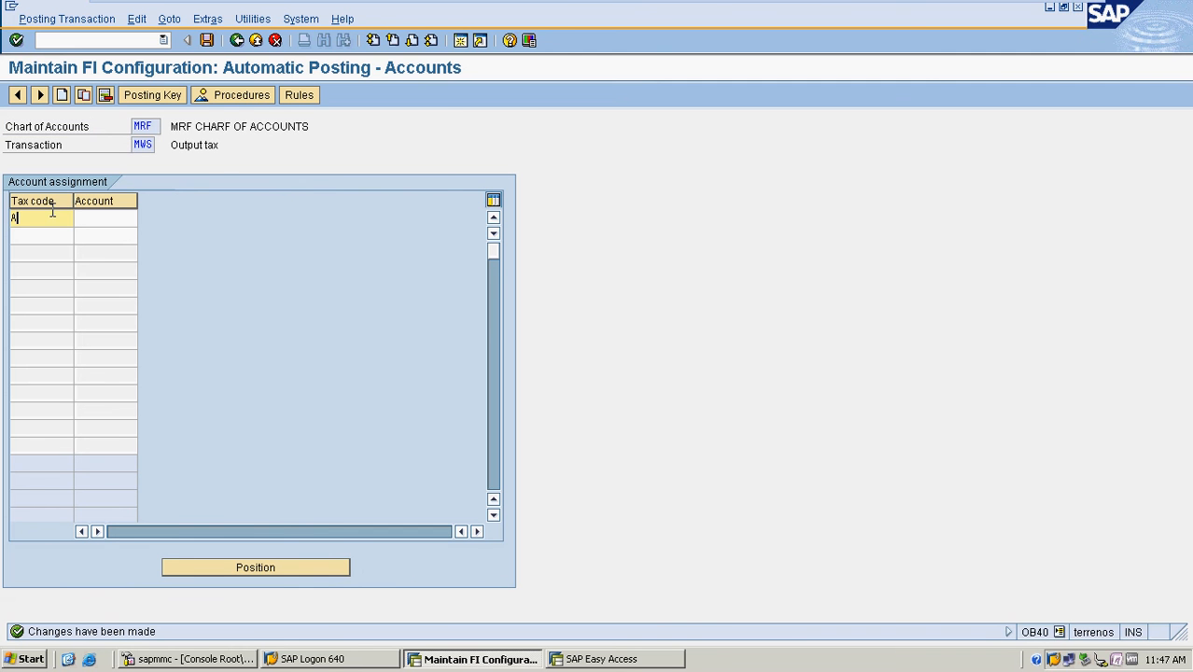
text(0)
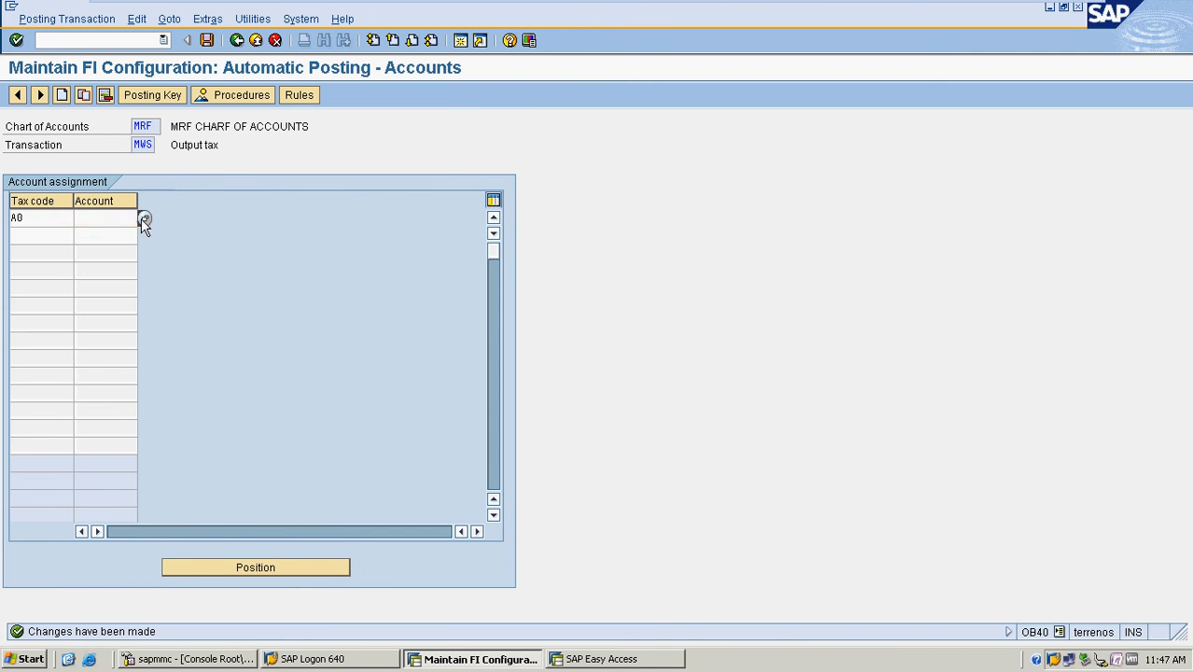
click(144, 218)
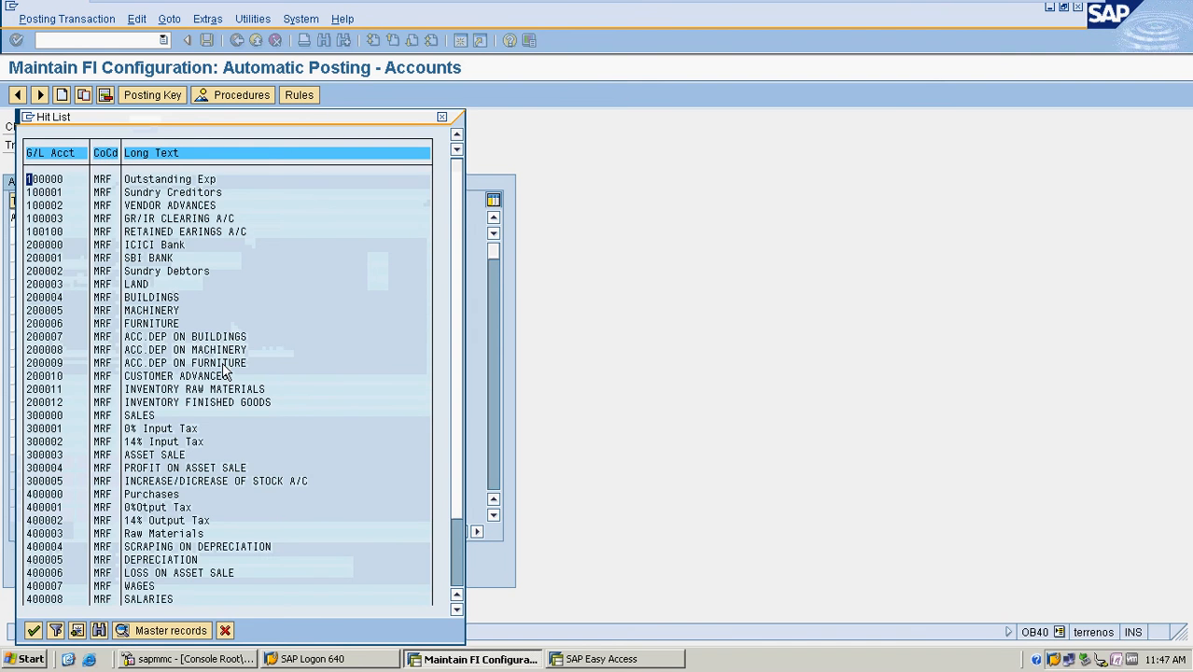
scroll(down, 3)
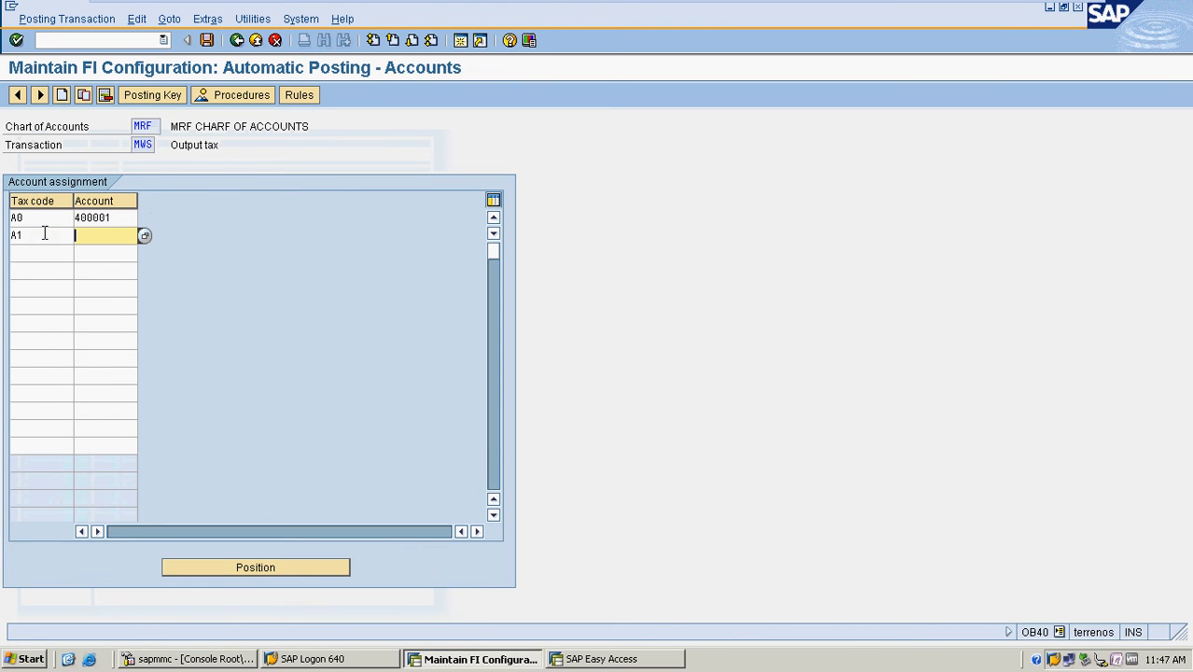
click(145, 235)
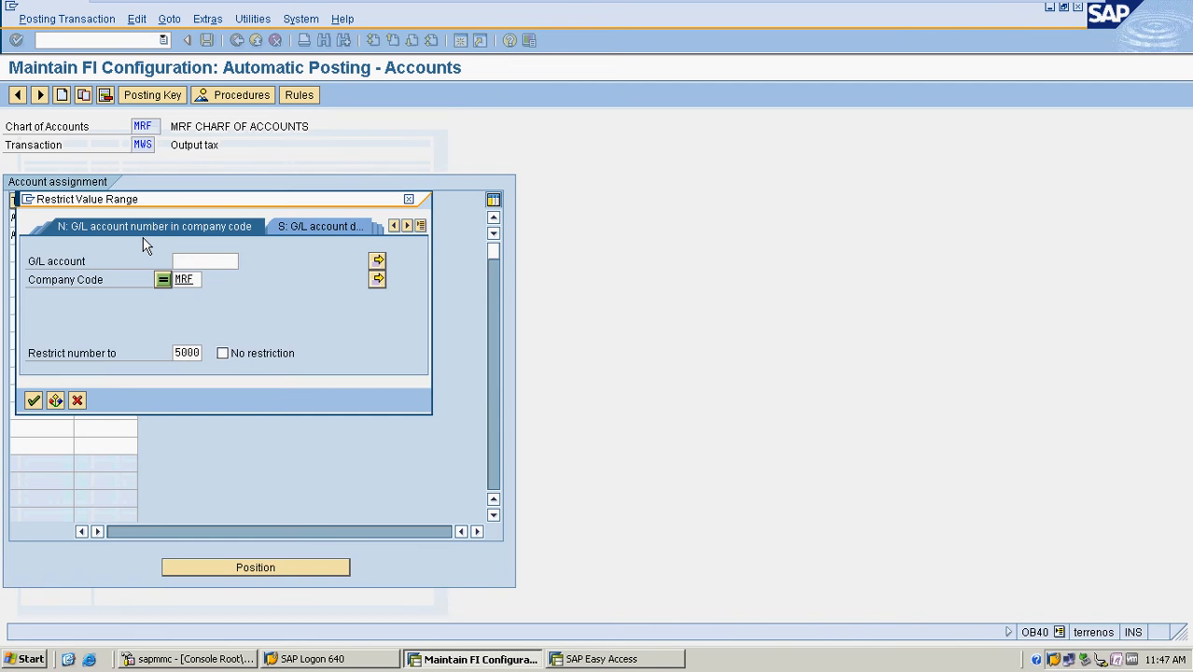
click(33, 400)
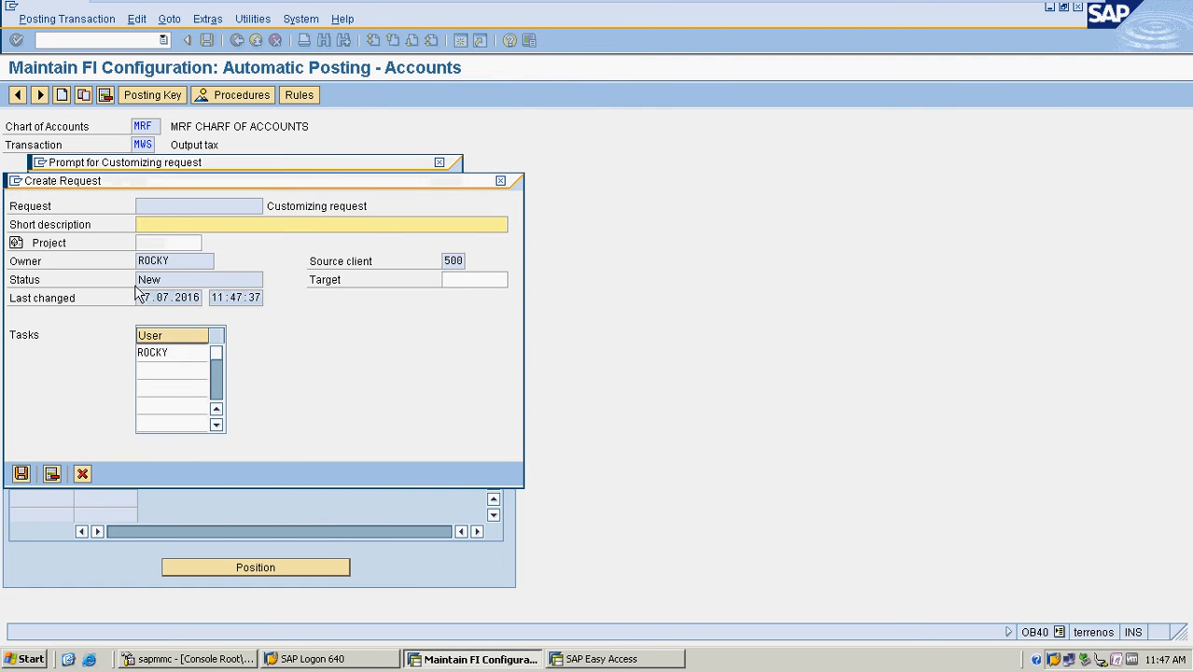
- Save under request ERK900151, 'OUTPUT TAX CODE CONFIGURATION FOR MRF'
text(OUTPUT TAX CODE CONFIGURATION FO)
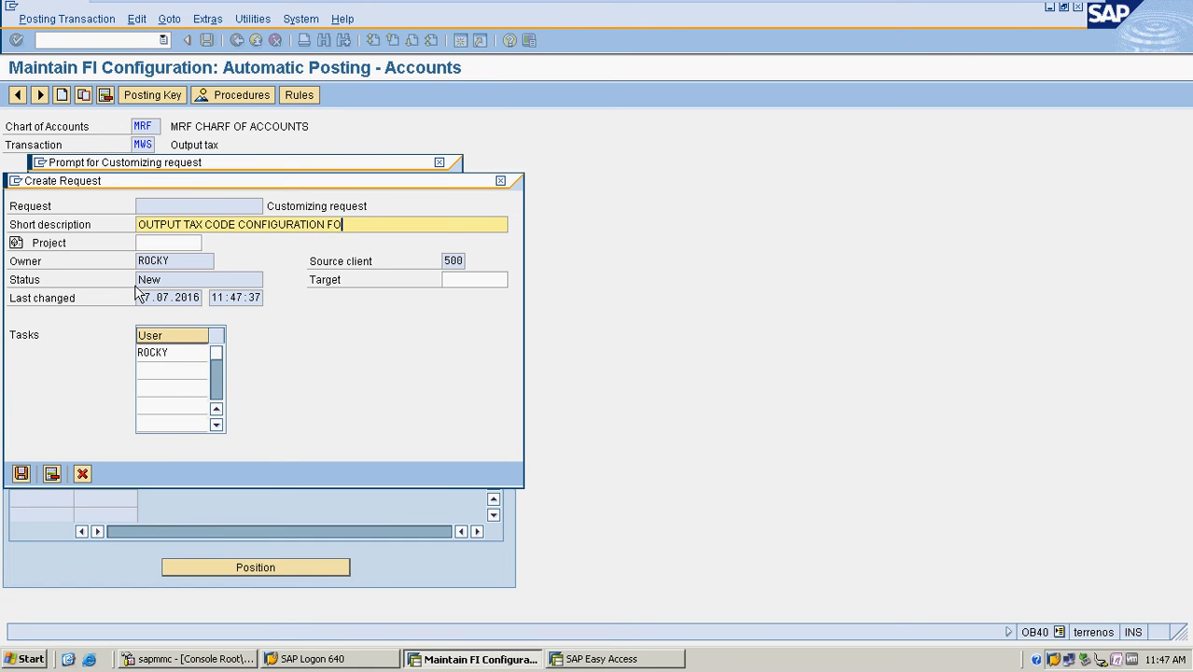
text(R MRF)
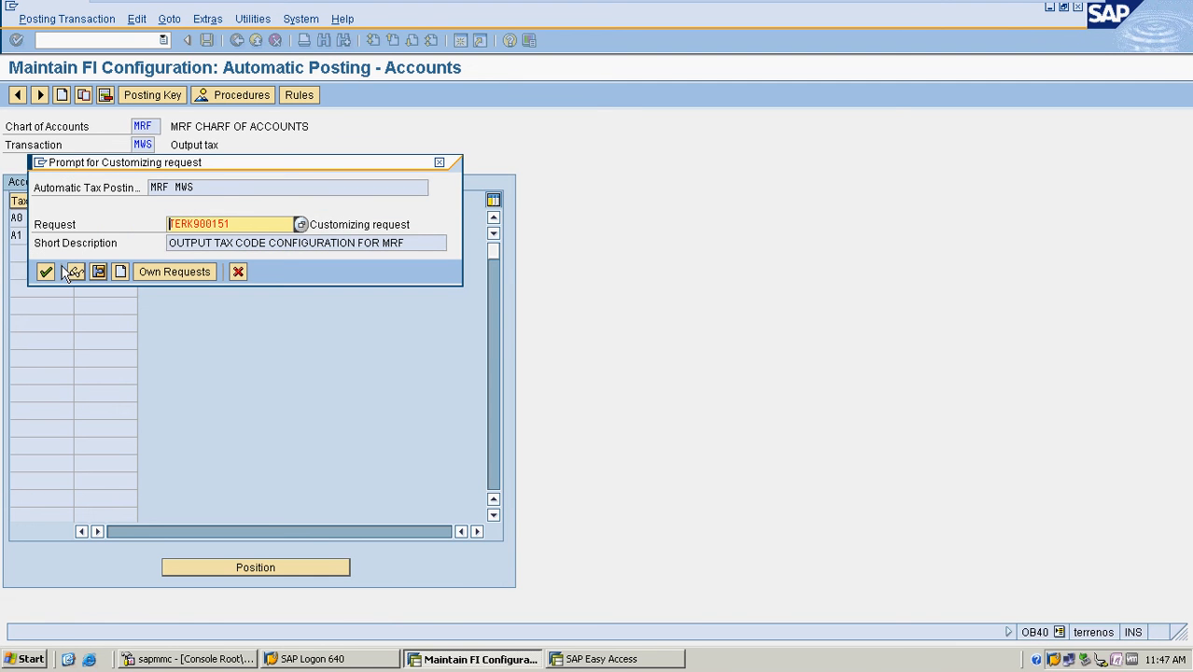
click(46, 272)
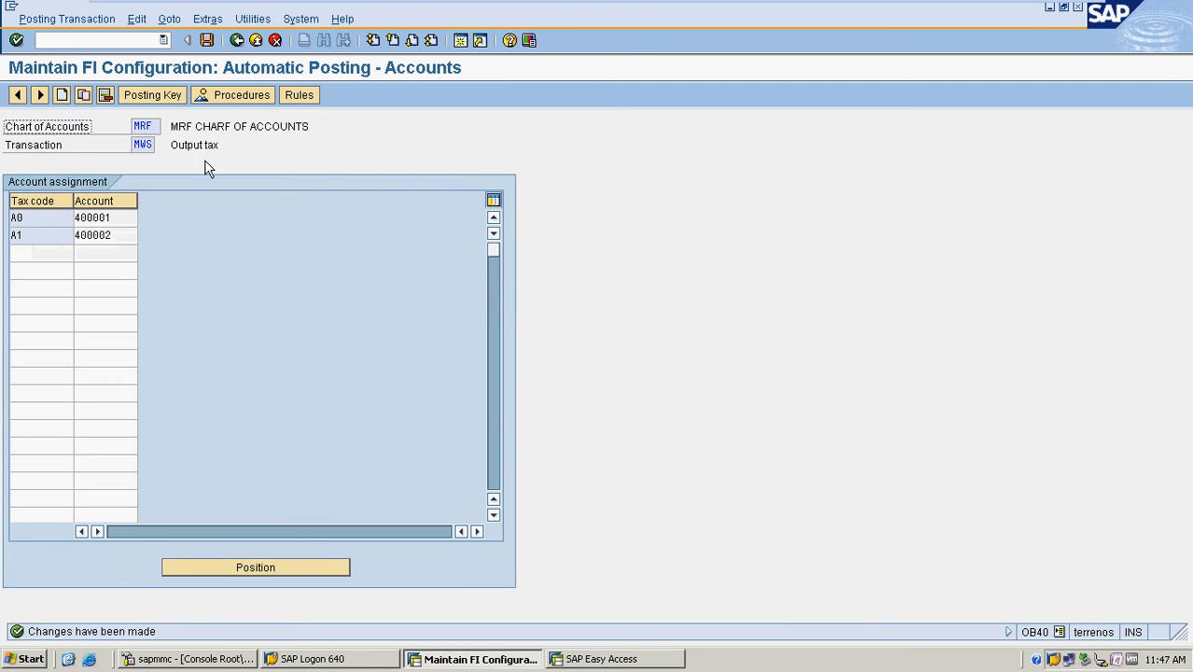
- In FS00, display the control data of G/L account 300000 SALES
click(231, 94)
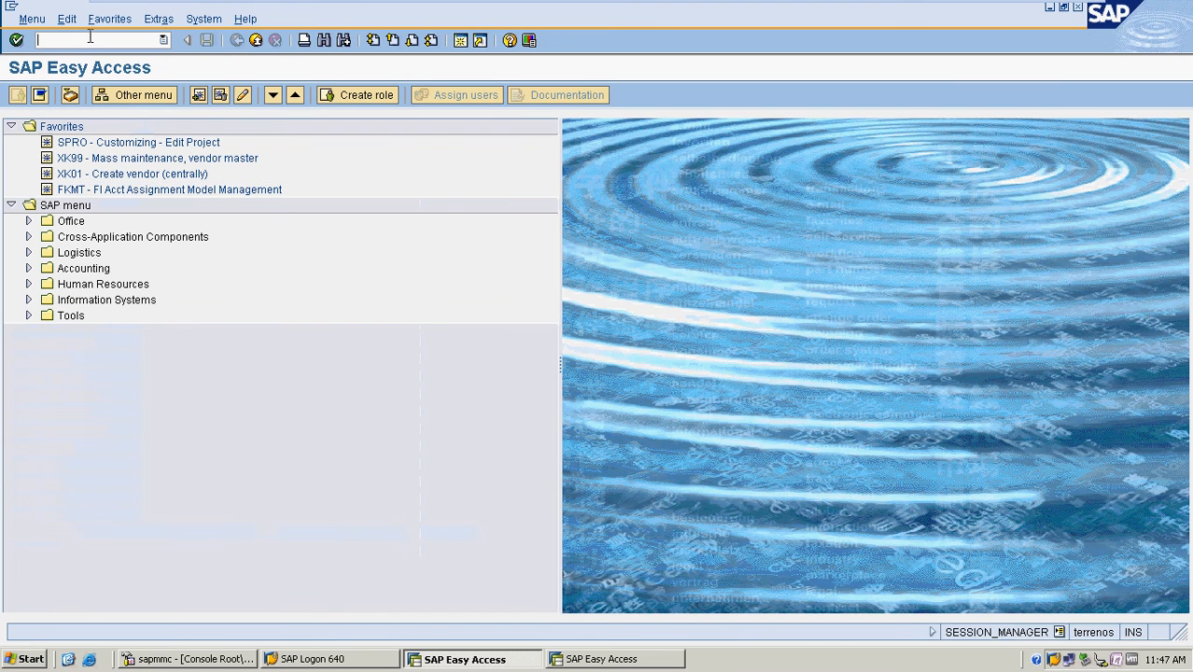
text(FS0)
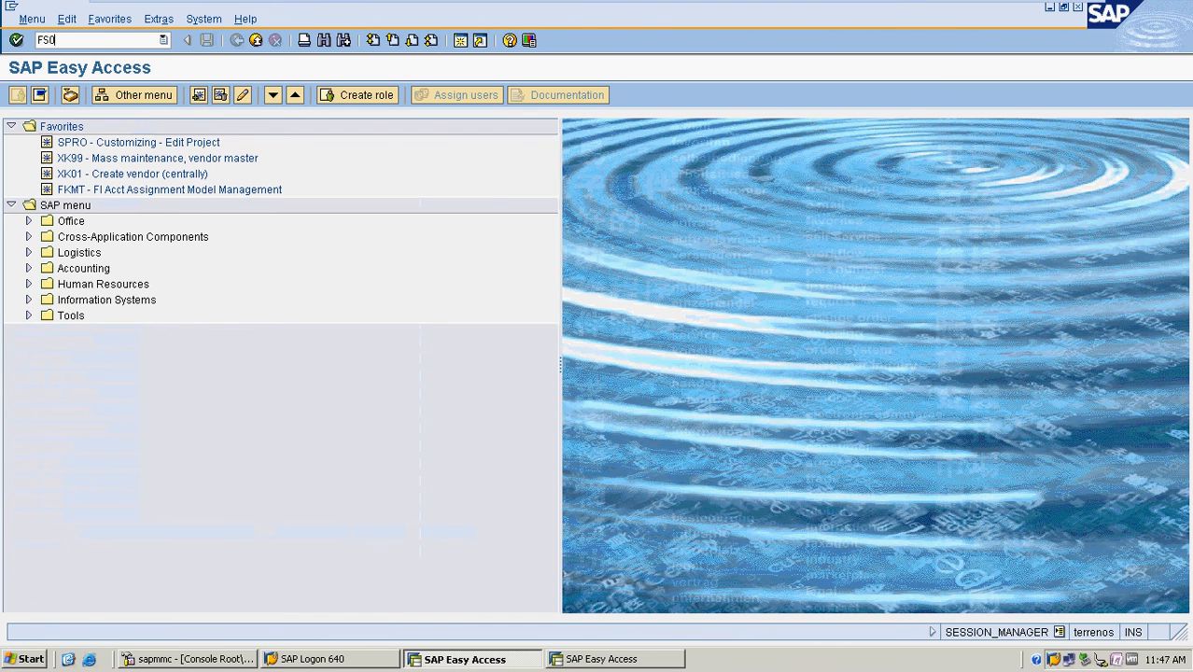
key(Enter)
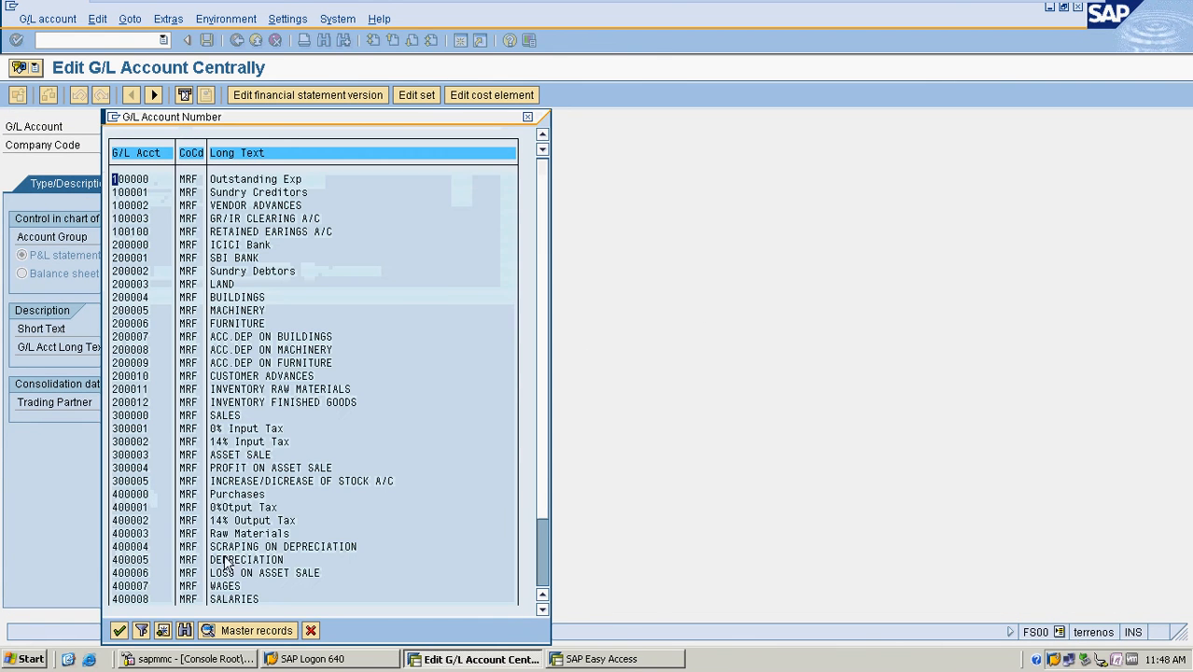
mouse_move(241, 430)
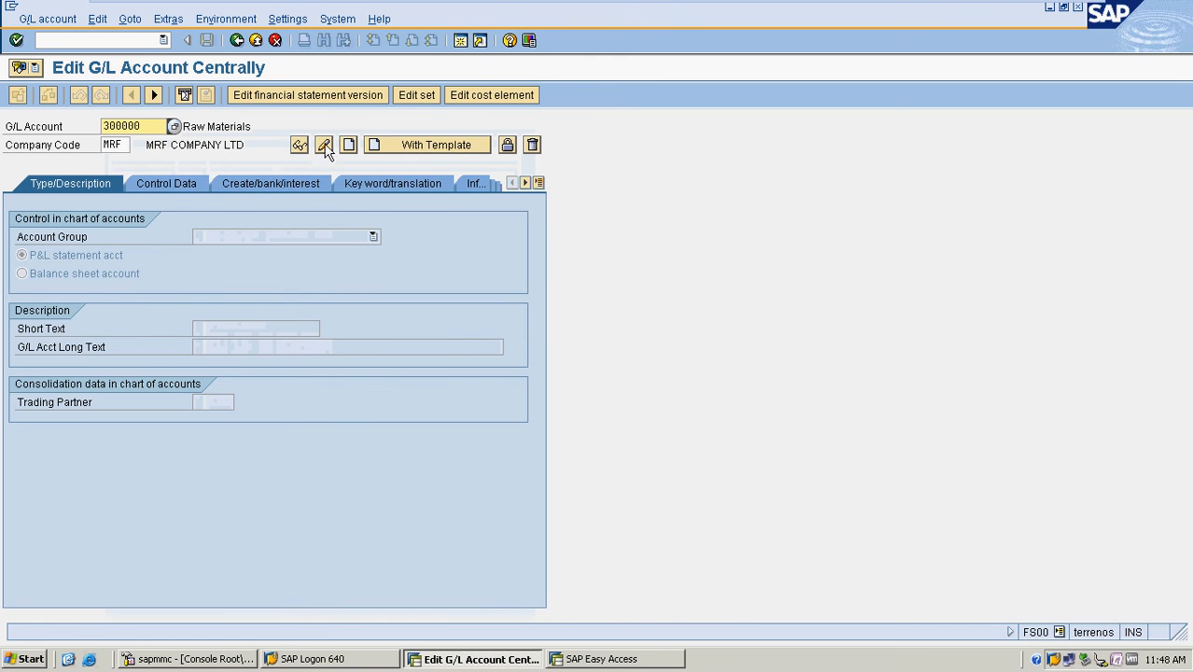
click(298, 145)
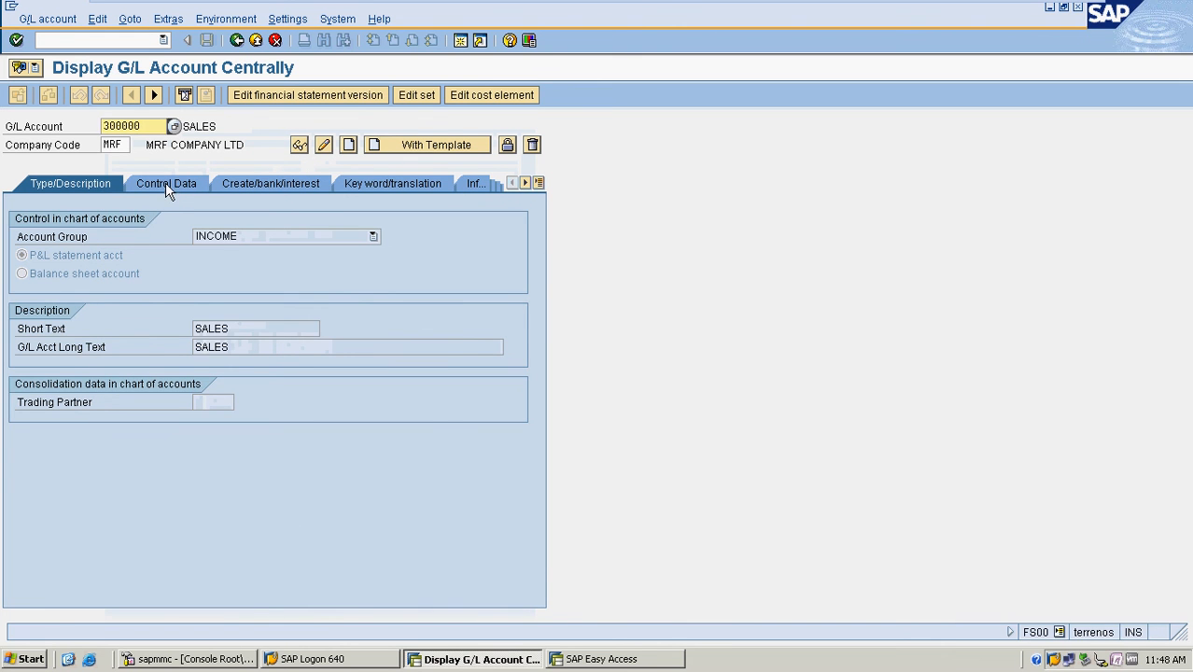
click(165, 183)
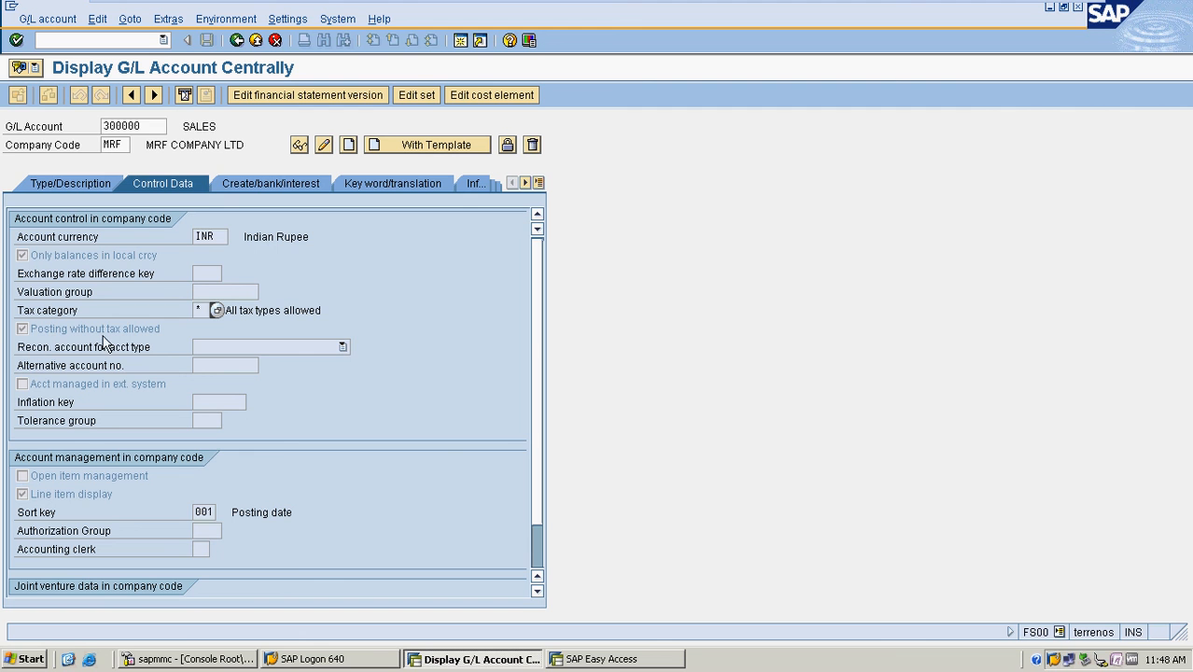
mouse_move(84, 341)
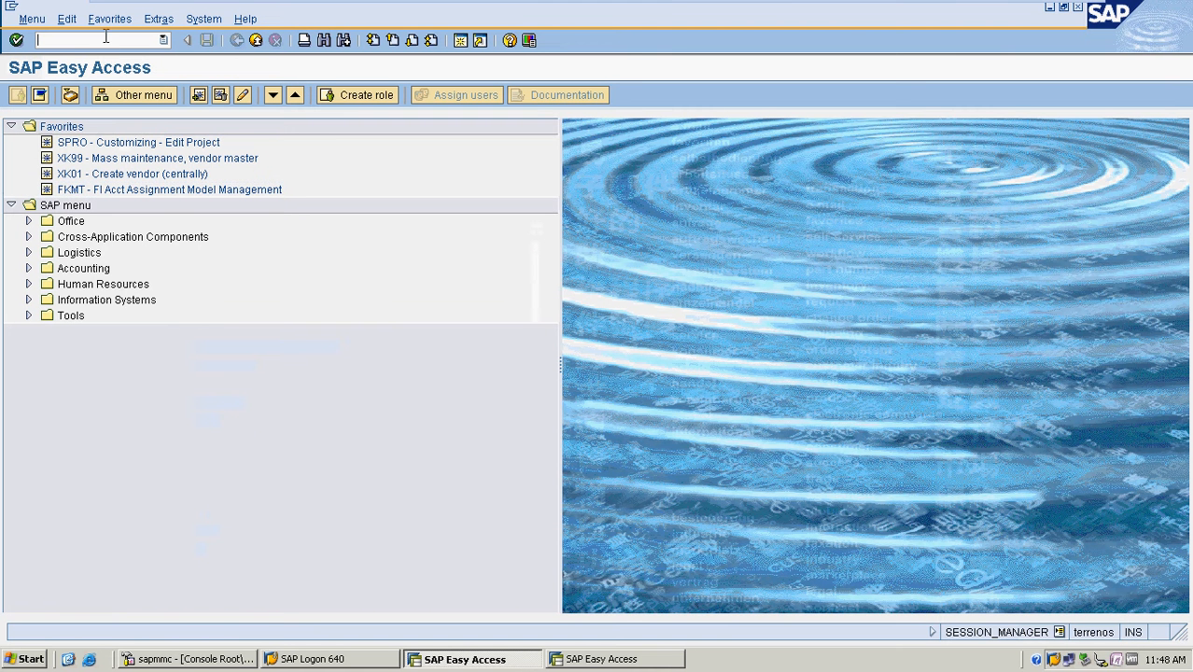
- In FB70, enter customer 300051, dates 01.01.2016/10.07.2016, reference MRF102, amount 1000
text(FB70)
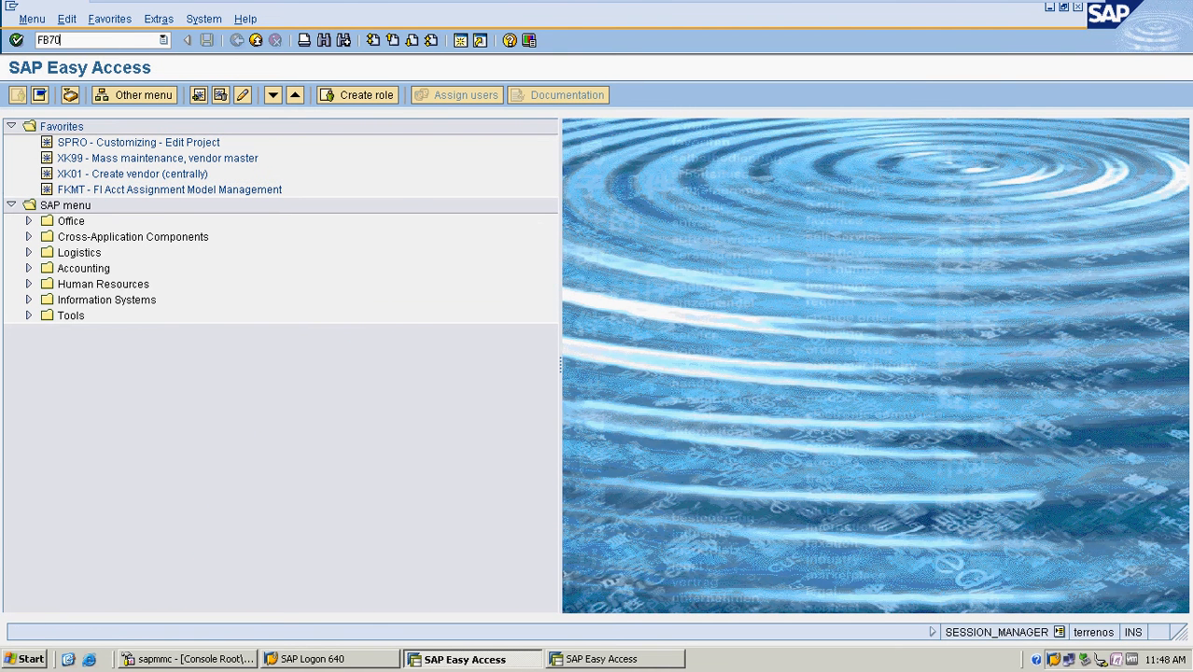
key(Enter)
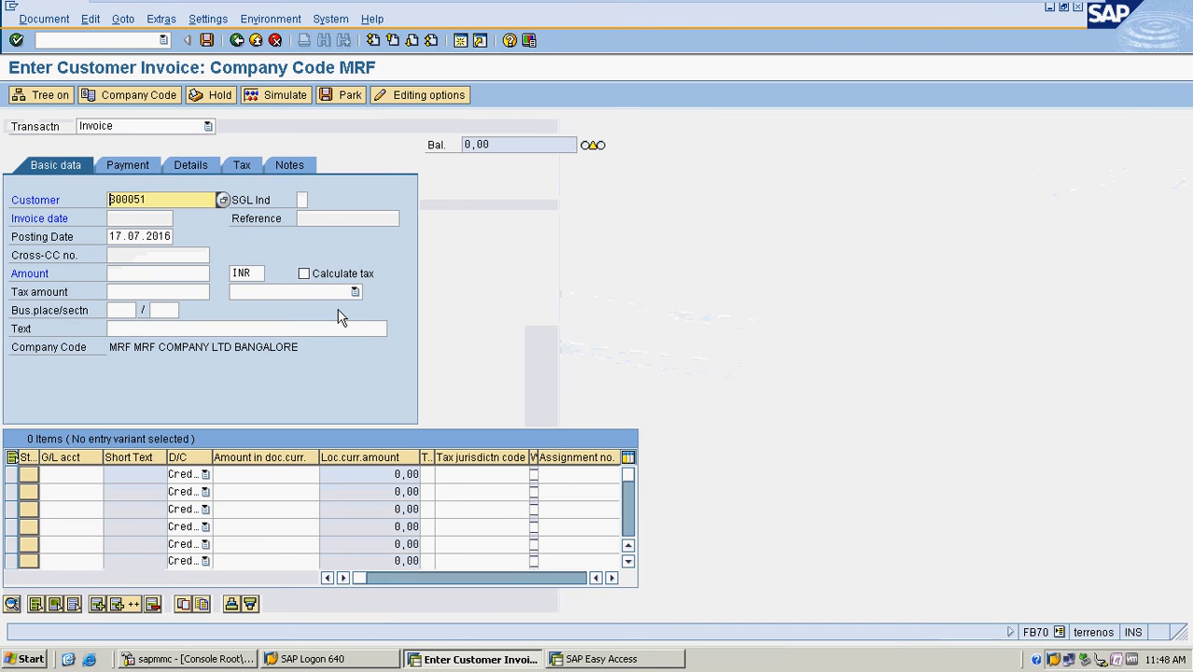
click(140, 217)
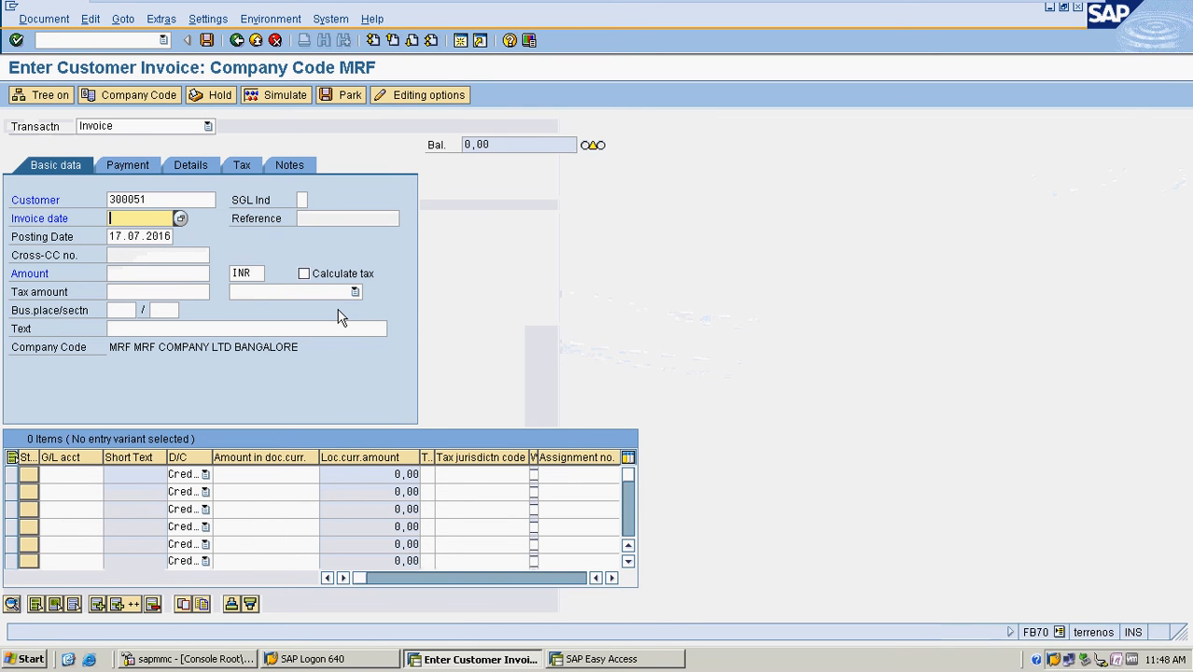
text(01.01.2016)
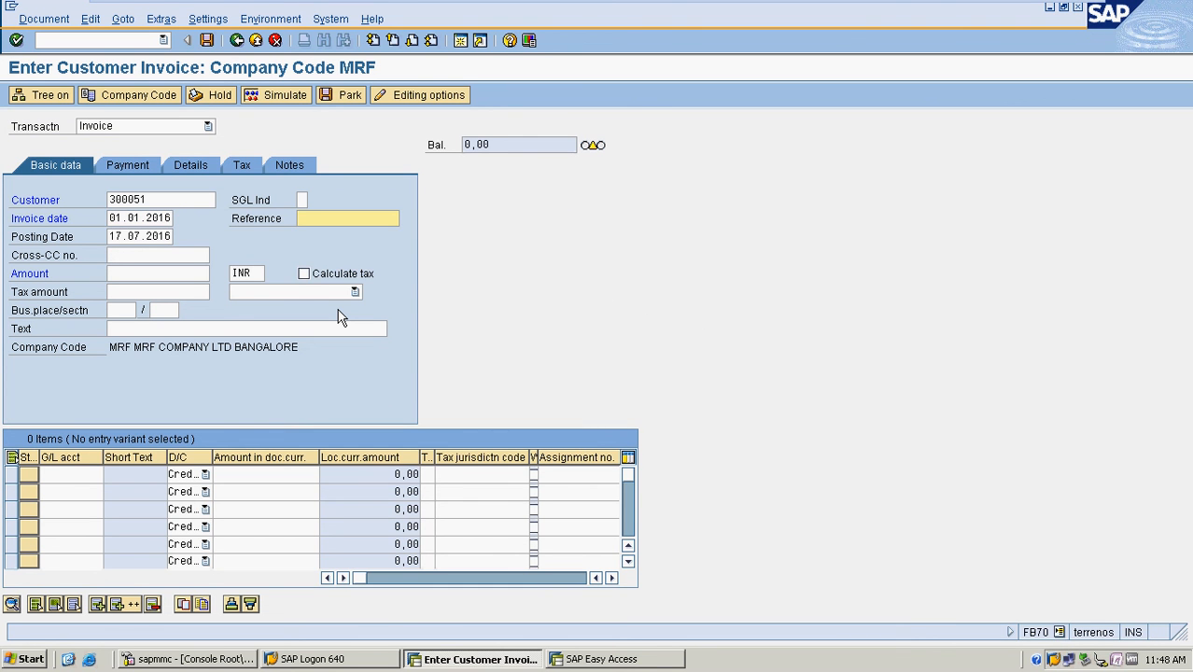
text(M)
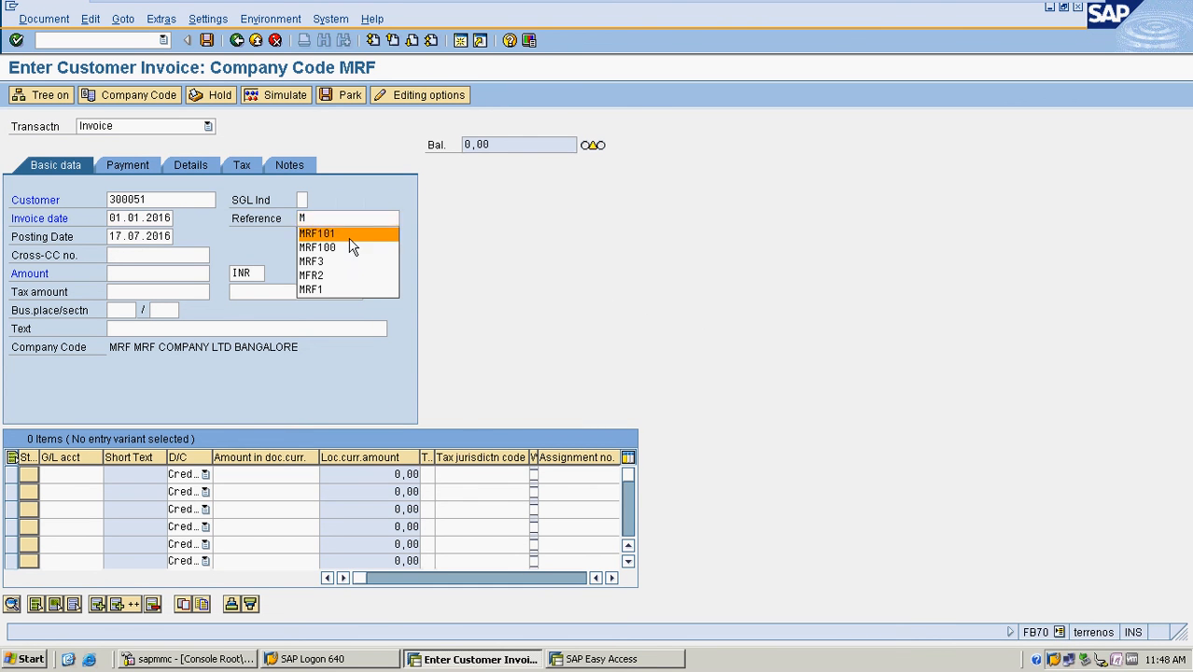
click(317, 233)
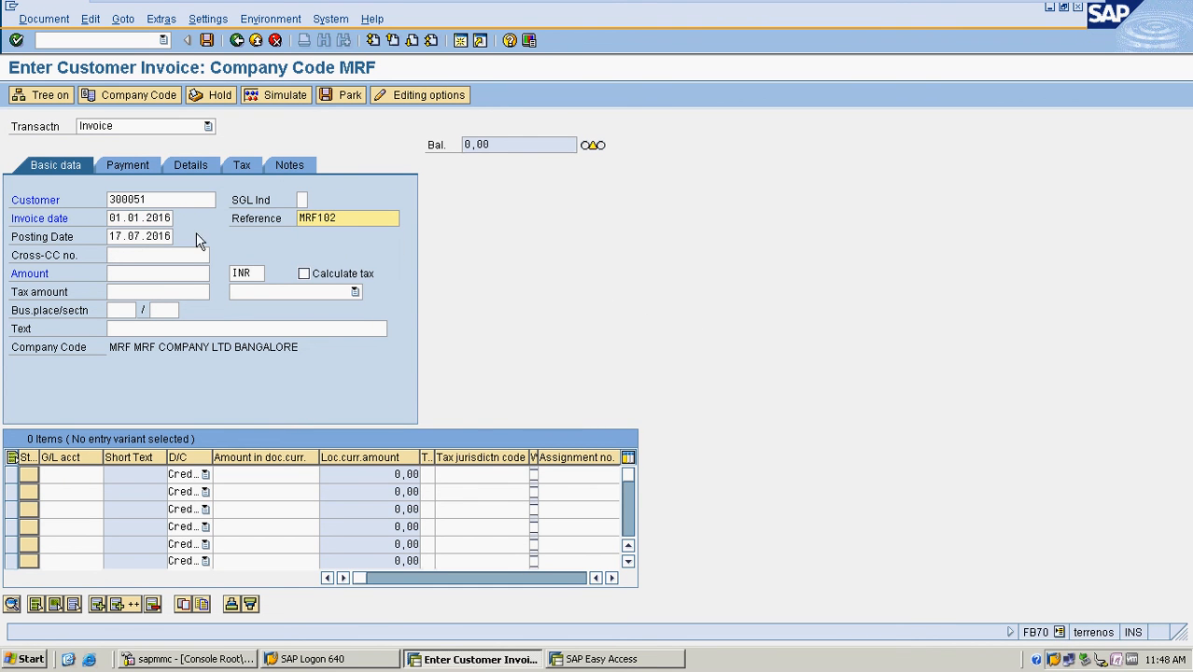
click(140, 236)
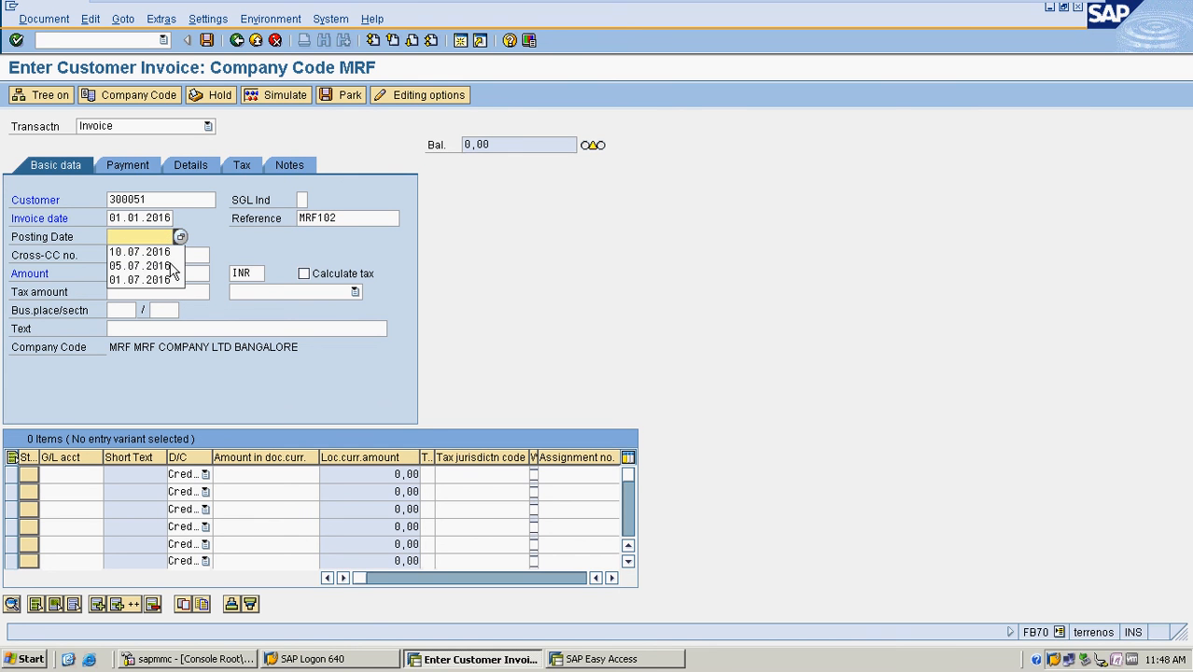
click(140, 252)
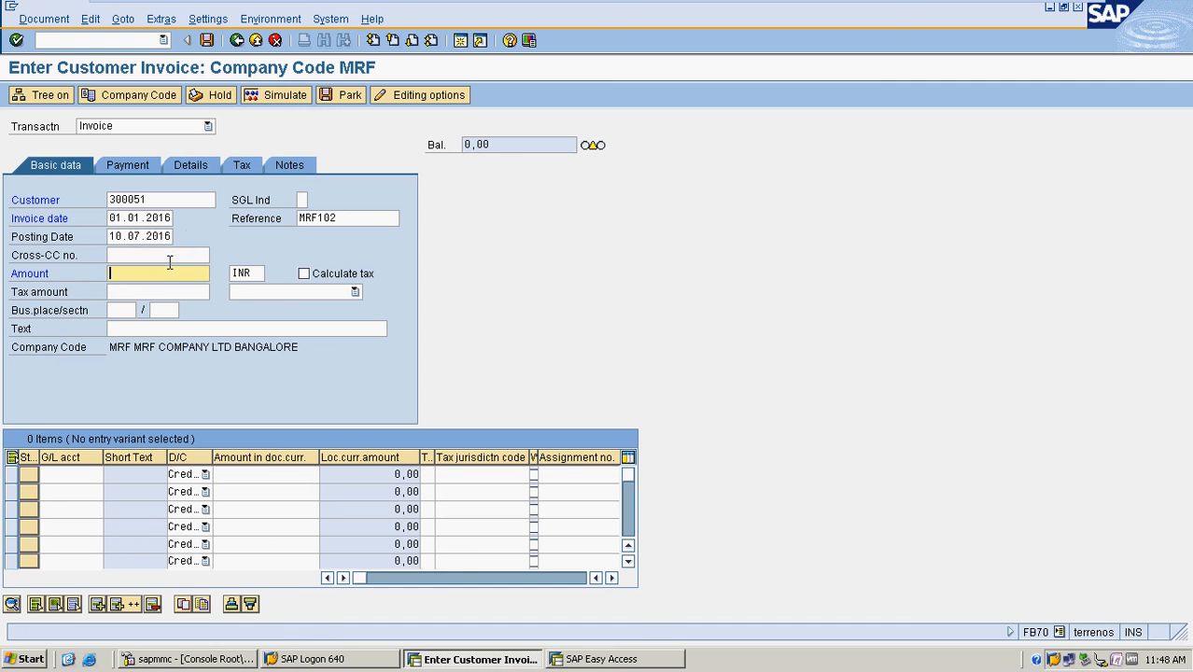
text(1000)
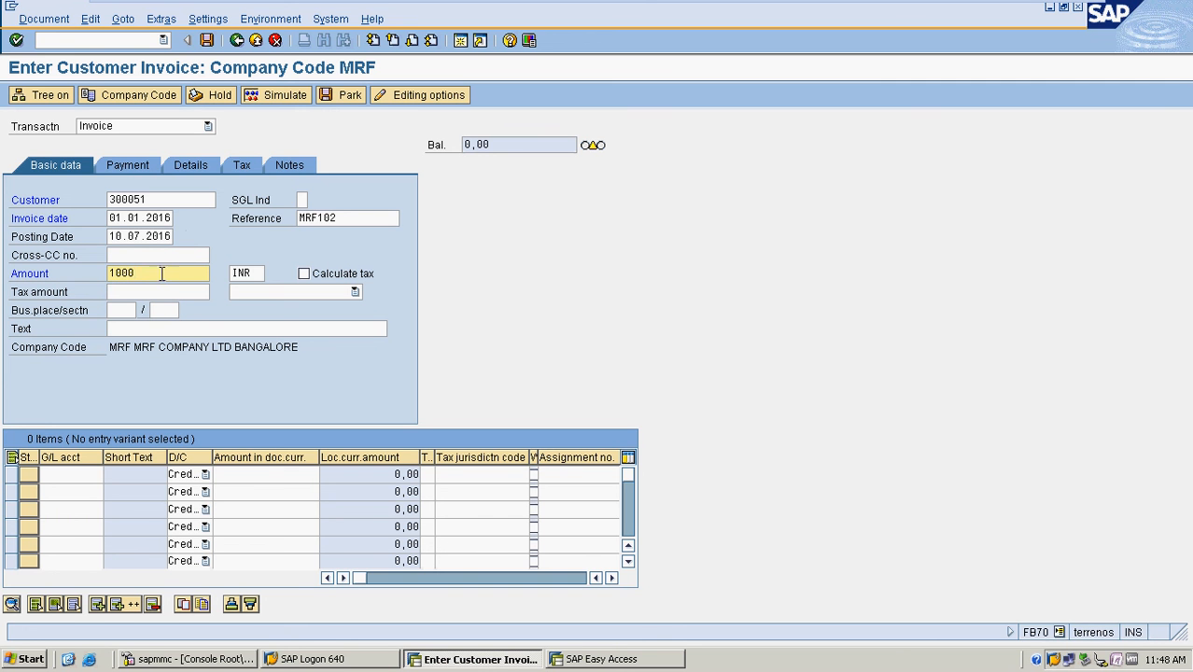
- Enable tax calculation with code A1 and add a 1000 SALES line on account 300000
click(303, 273)
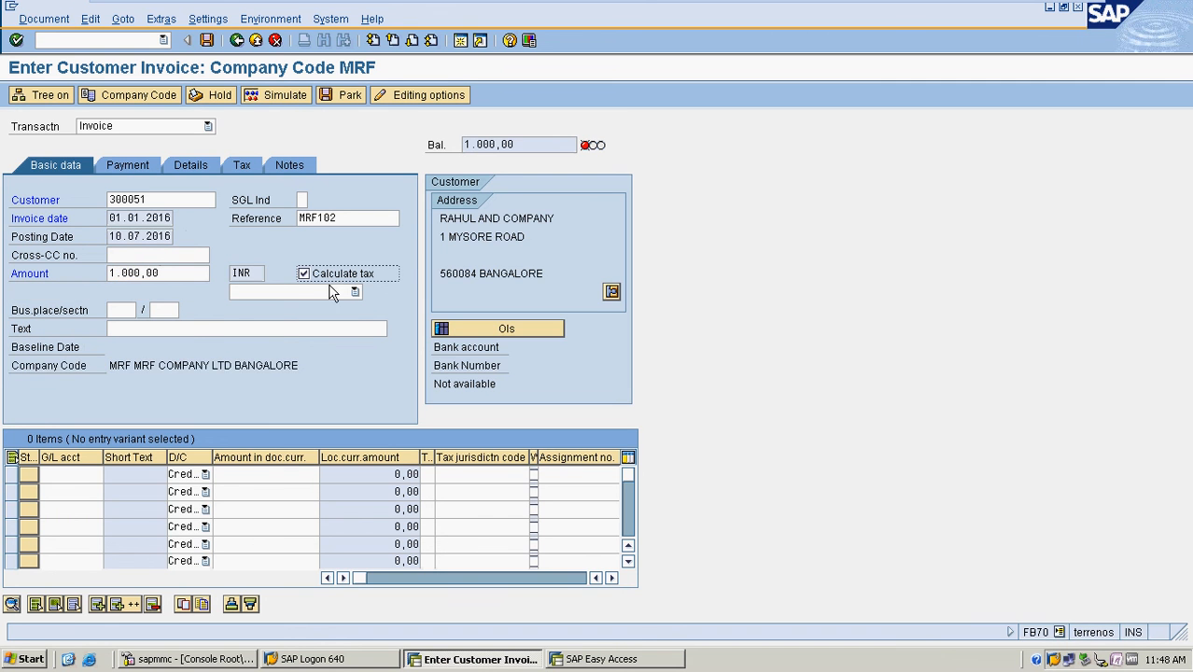
click(354, 292)
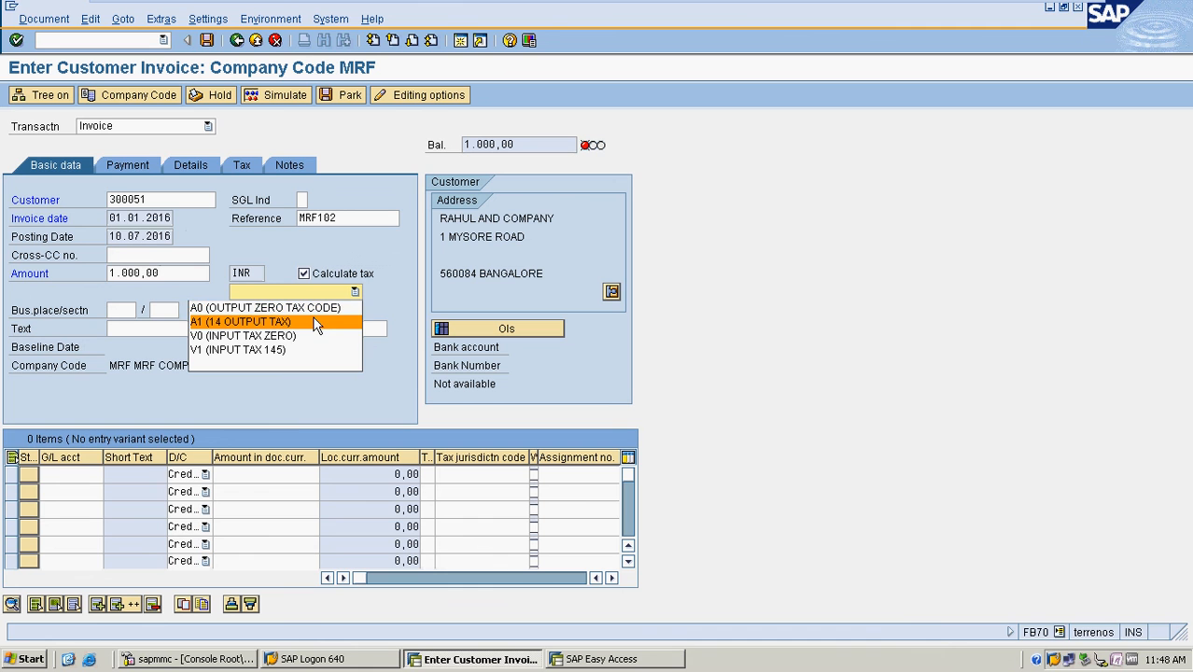
click(240, 321)
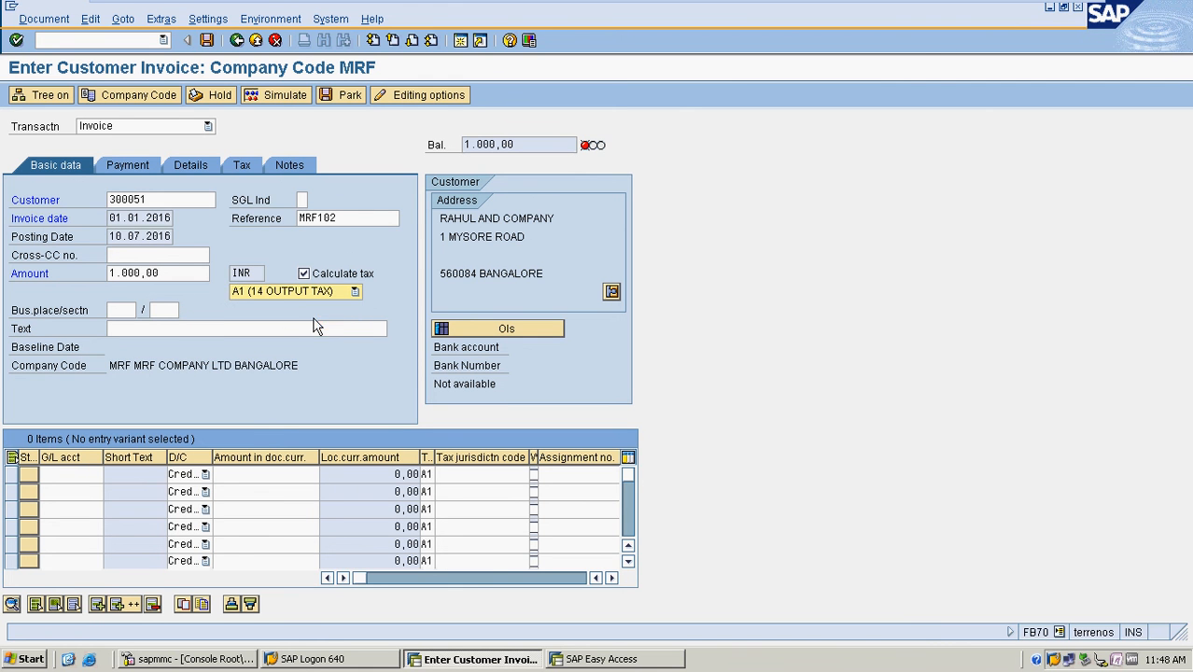
text(SALES)
text(300000)
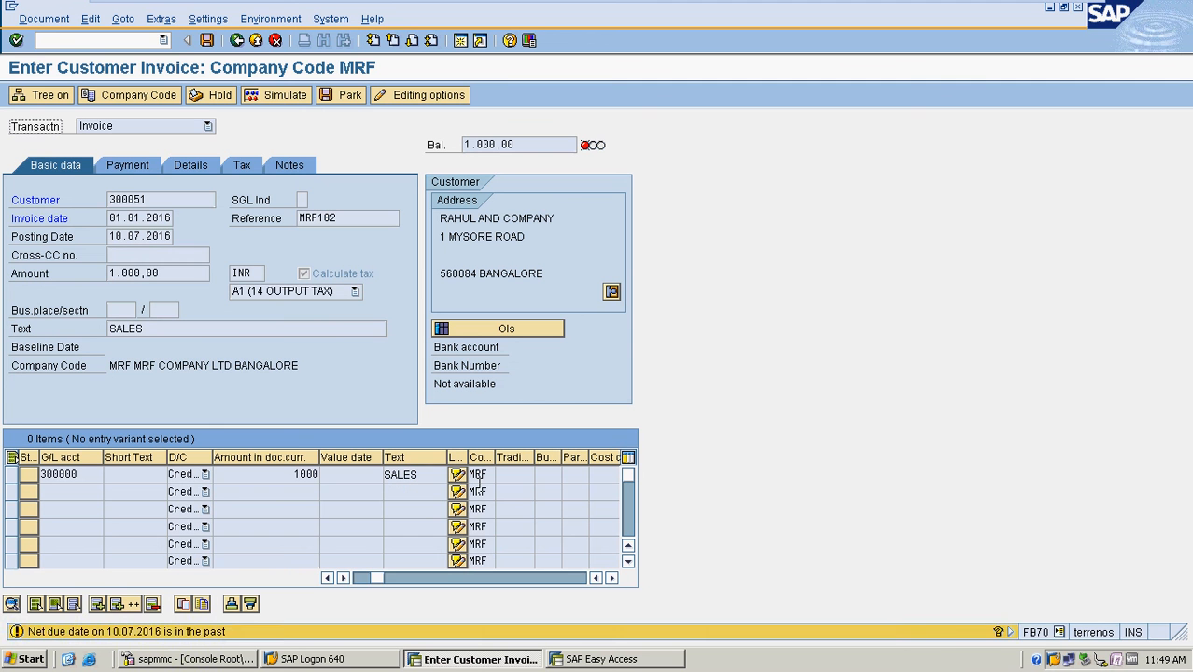
key(Enter)
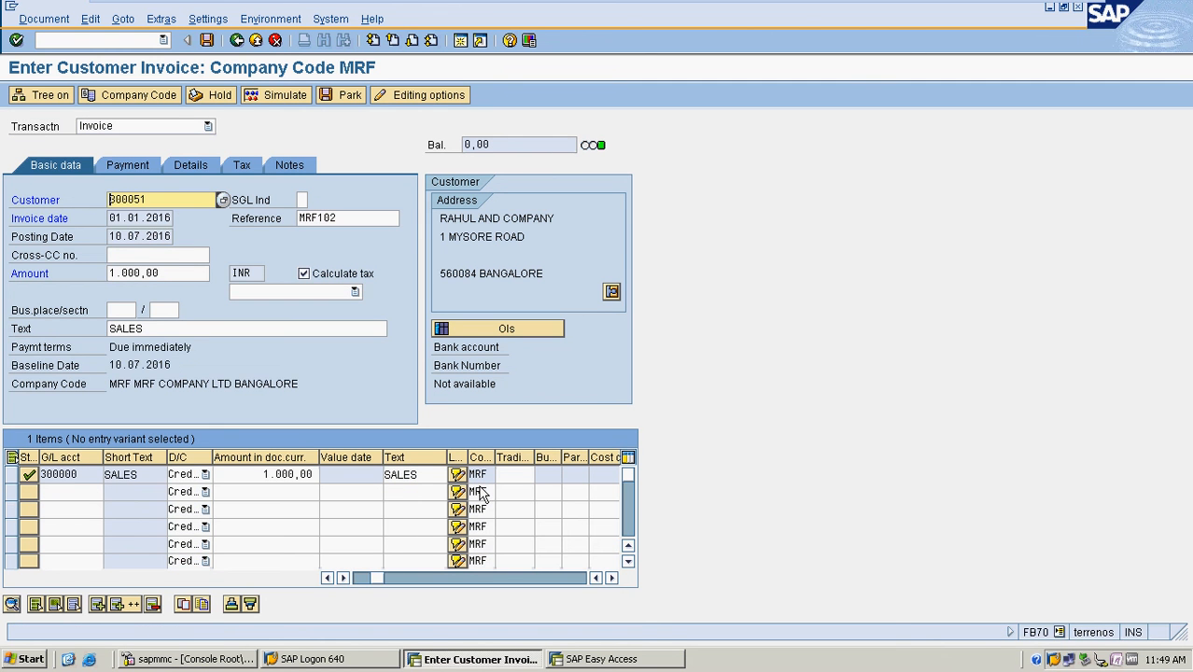
- View the invoice's tax details showing 122.81 INR output tax under A1
click(127, 165)
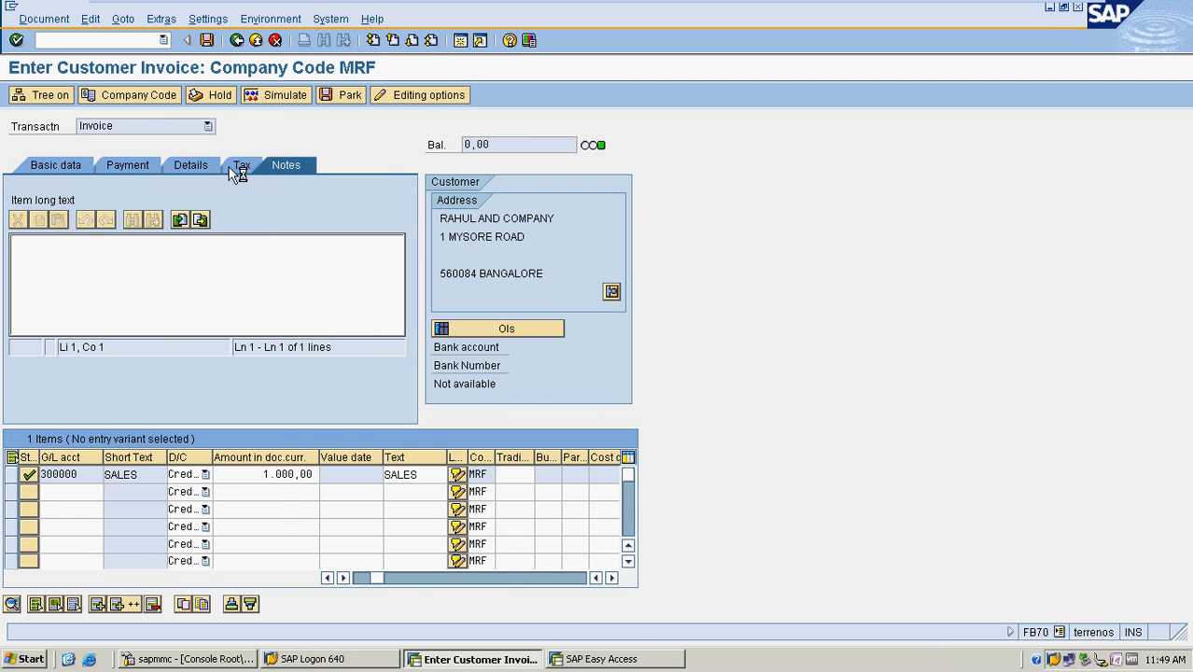
click(241, 165)
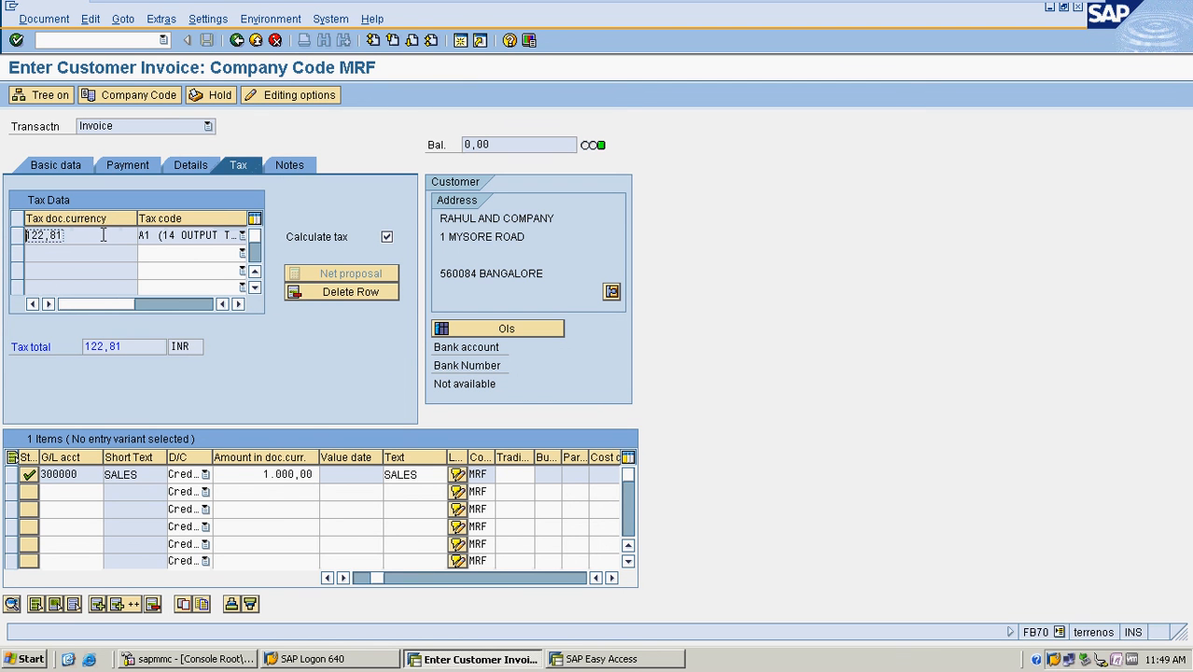
click(55, 165)
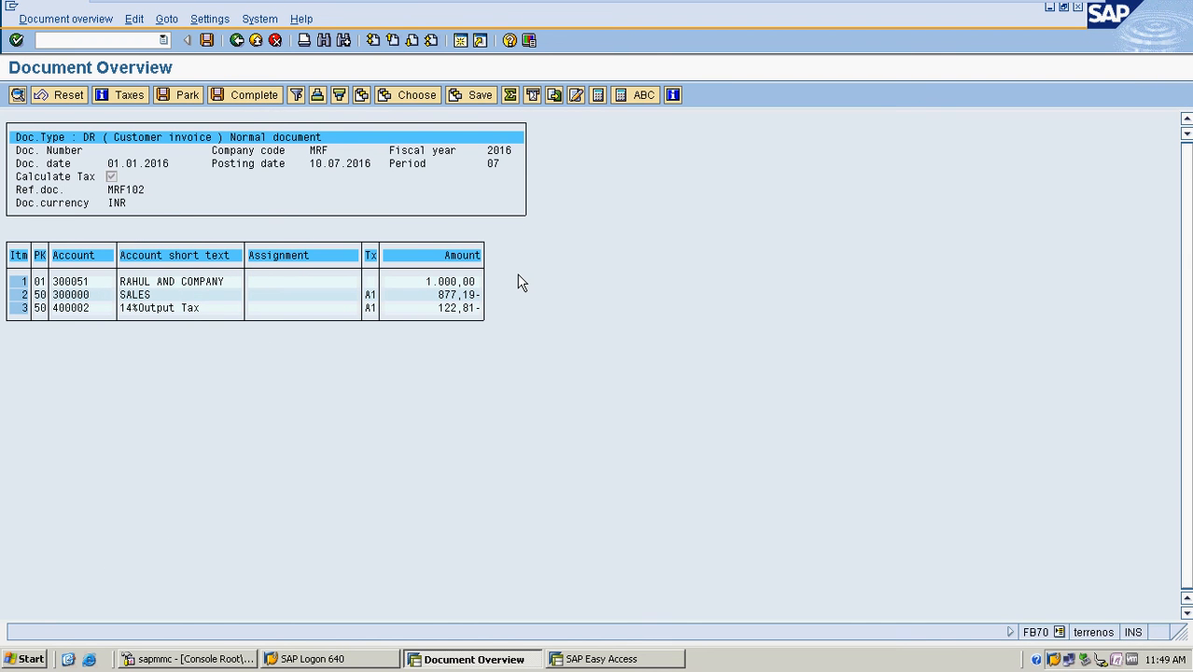
mouse_move(419, 358)
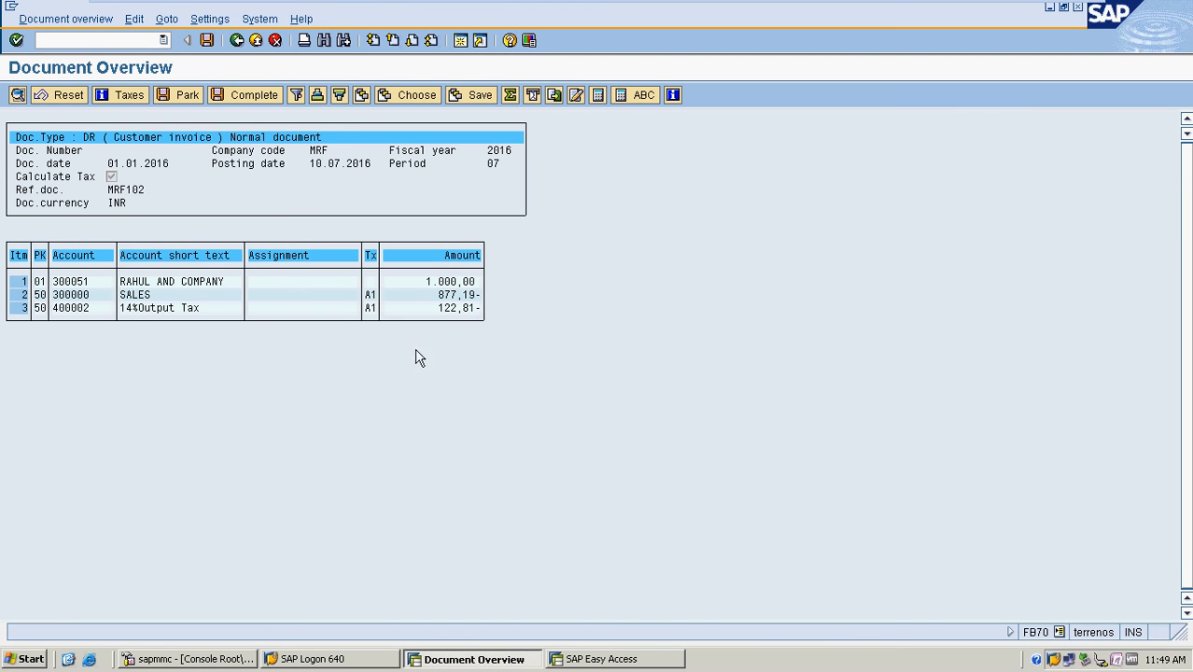
mouse_move(453, 309)
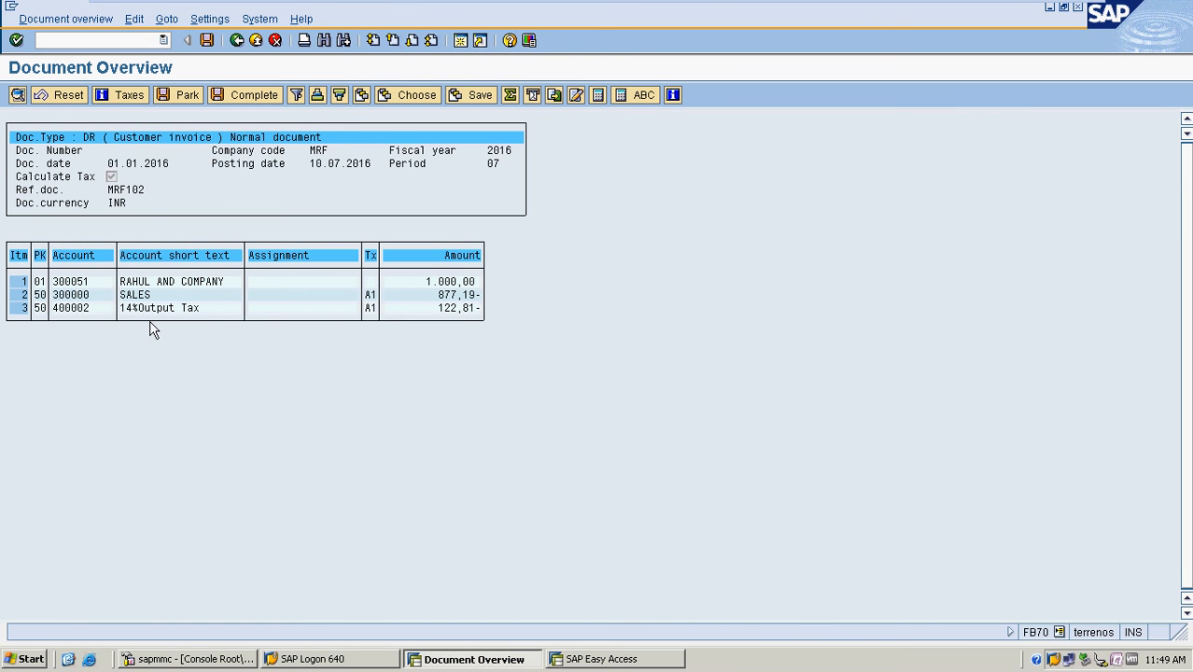
mouse_move(459, 329)
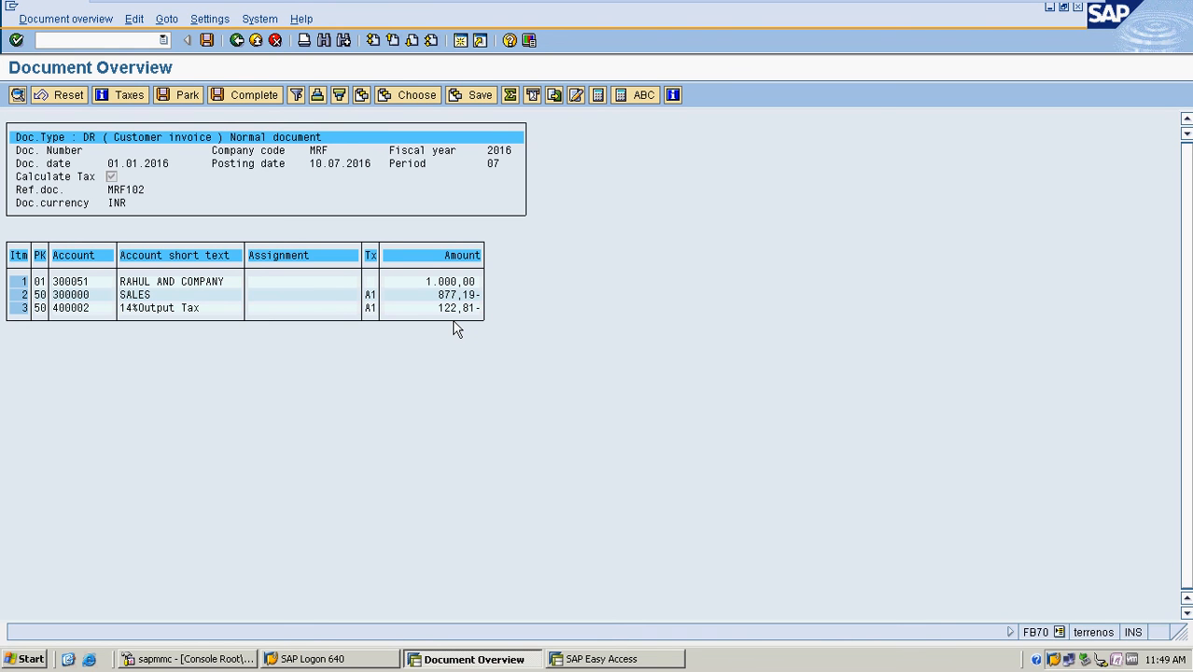
mouse_move(400, 356)
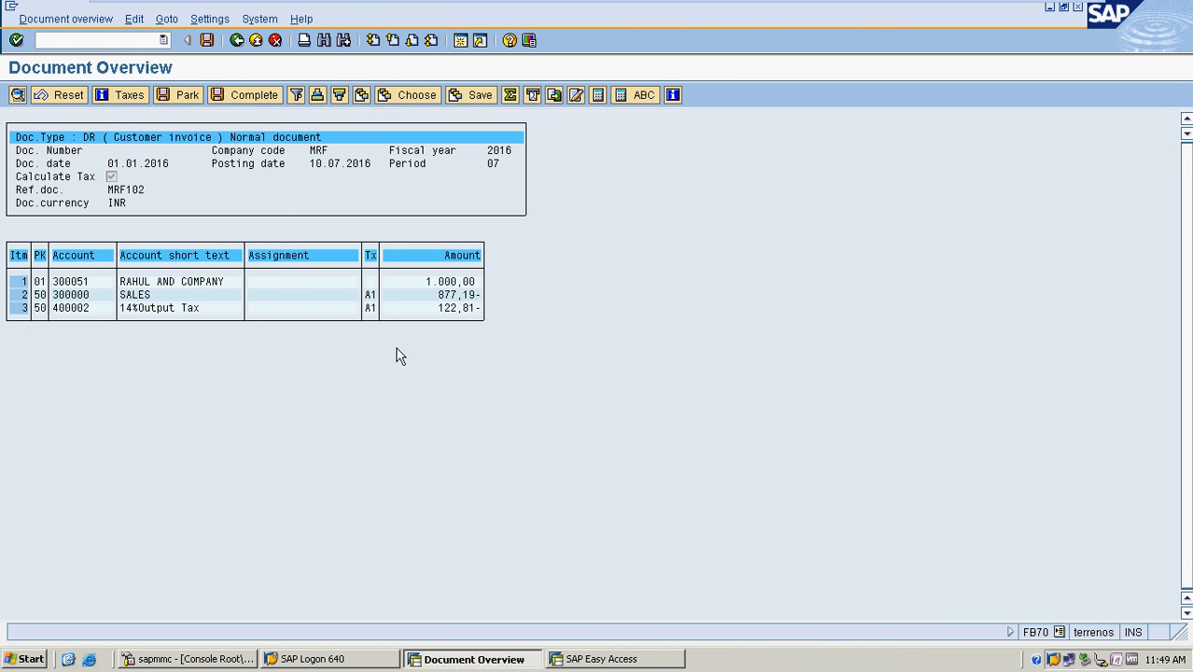